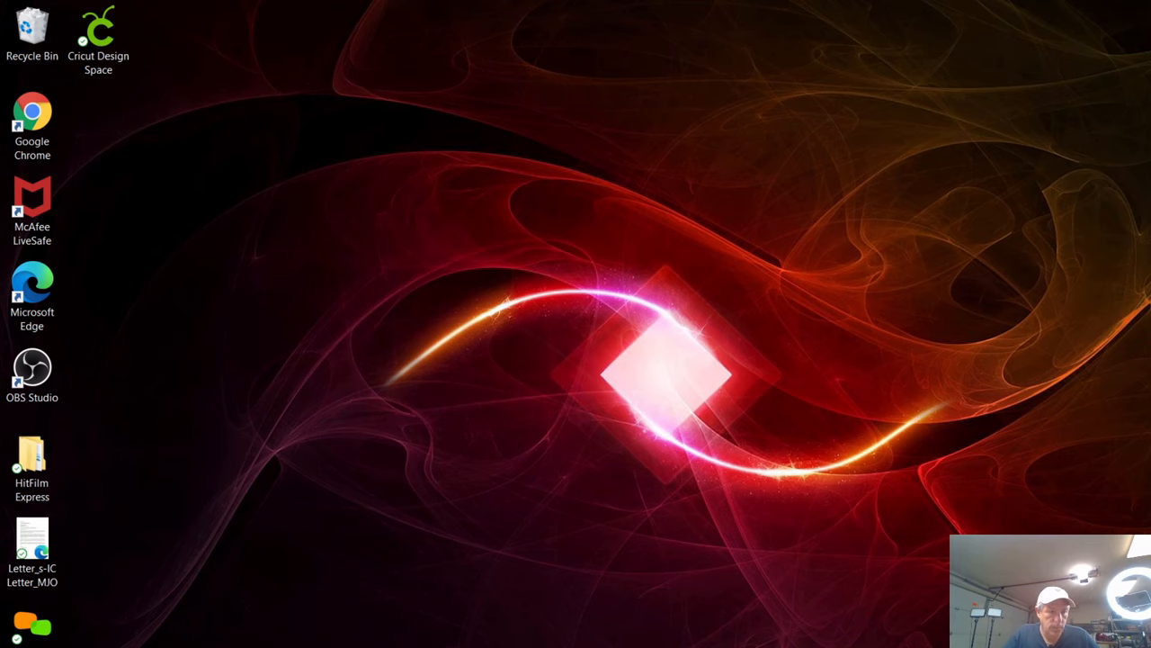
Launch Cricut Design Space from the Windows Start menu app list
left_click(14, 638)
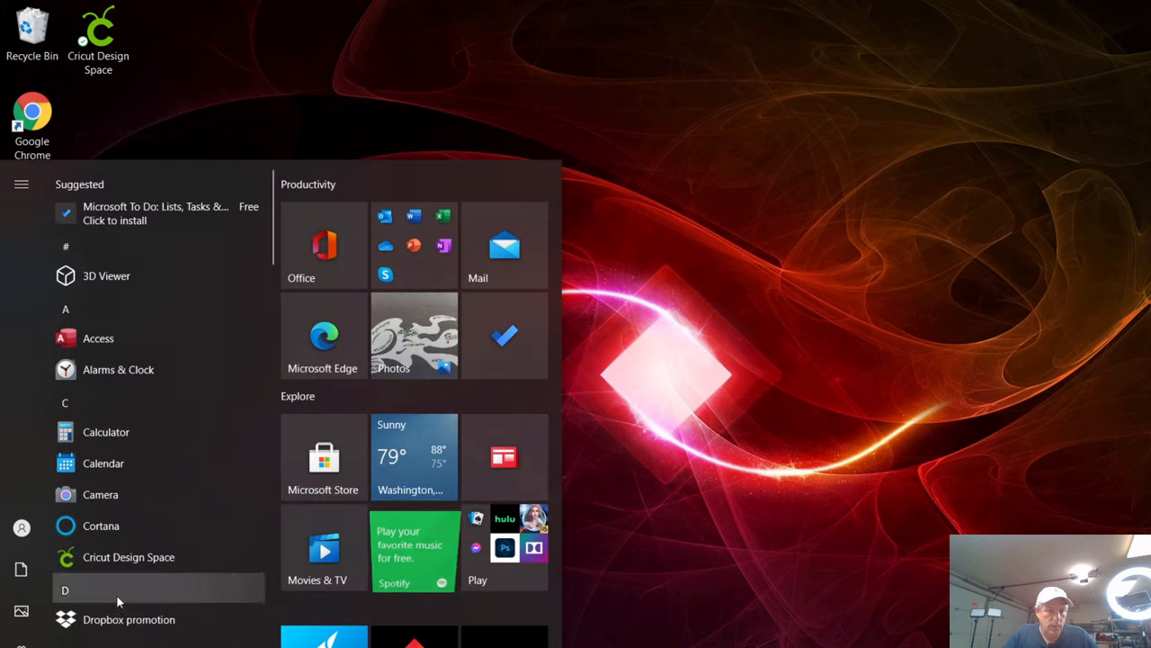
mouse_move(107, 562)
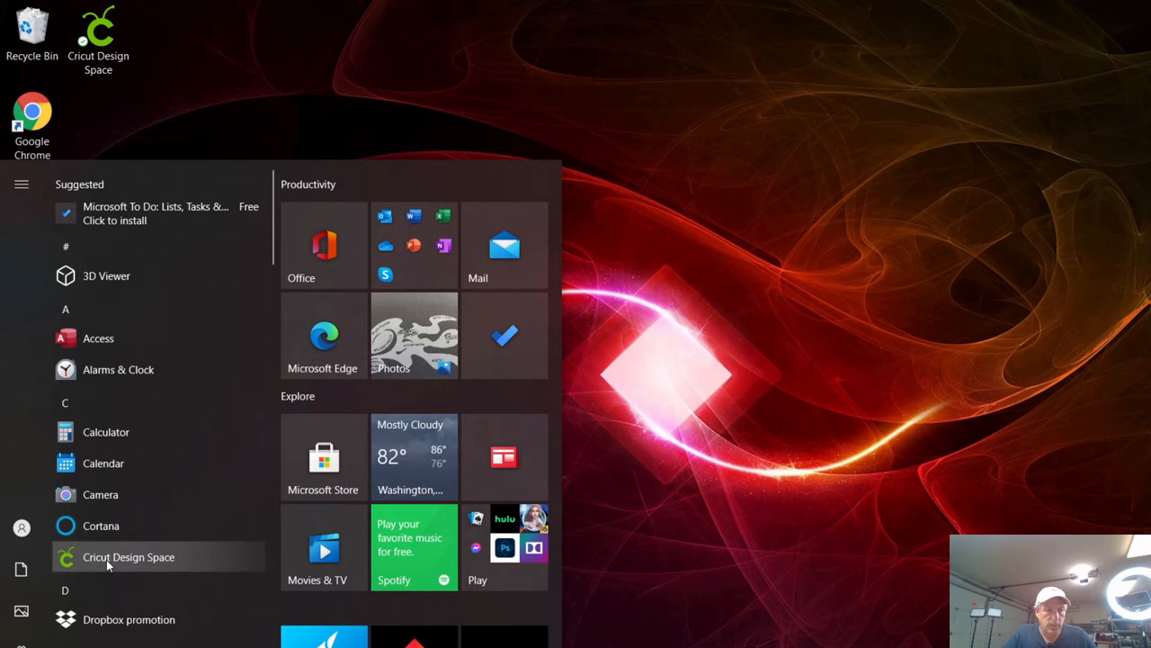
left_click(128, 555)
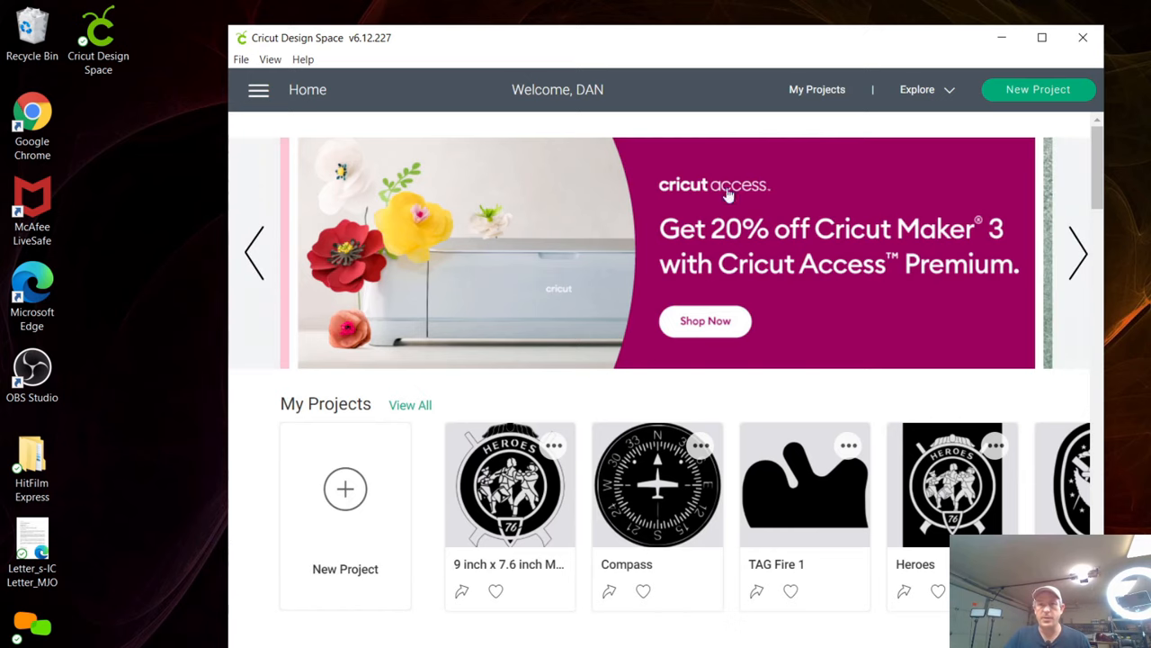
Maximize the Design Space window and start a new blank project
left_click(1041, 38)
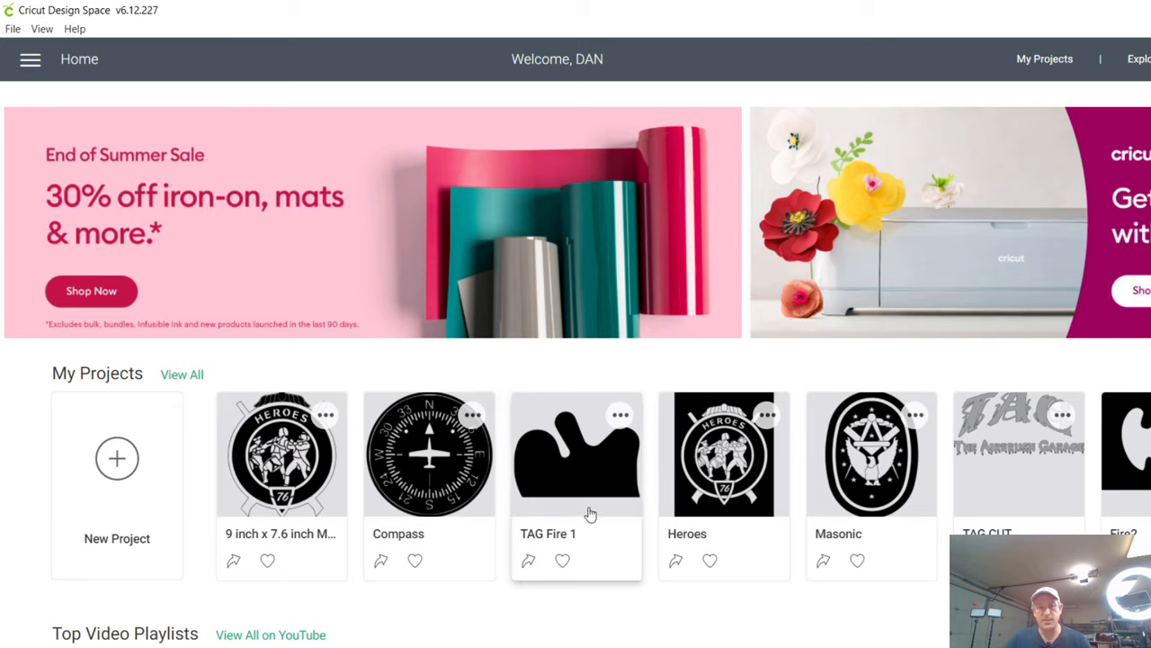
mouse_move(461, 382)
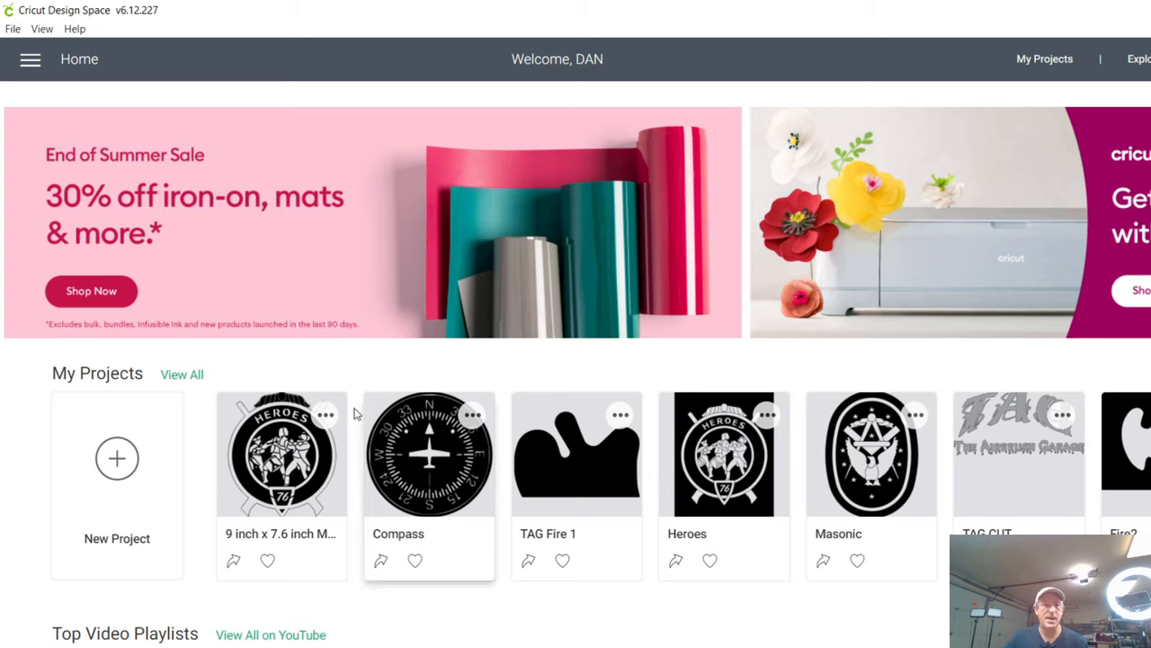
mouse_move(296, 432)
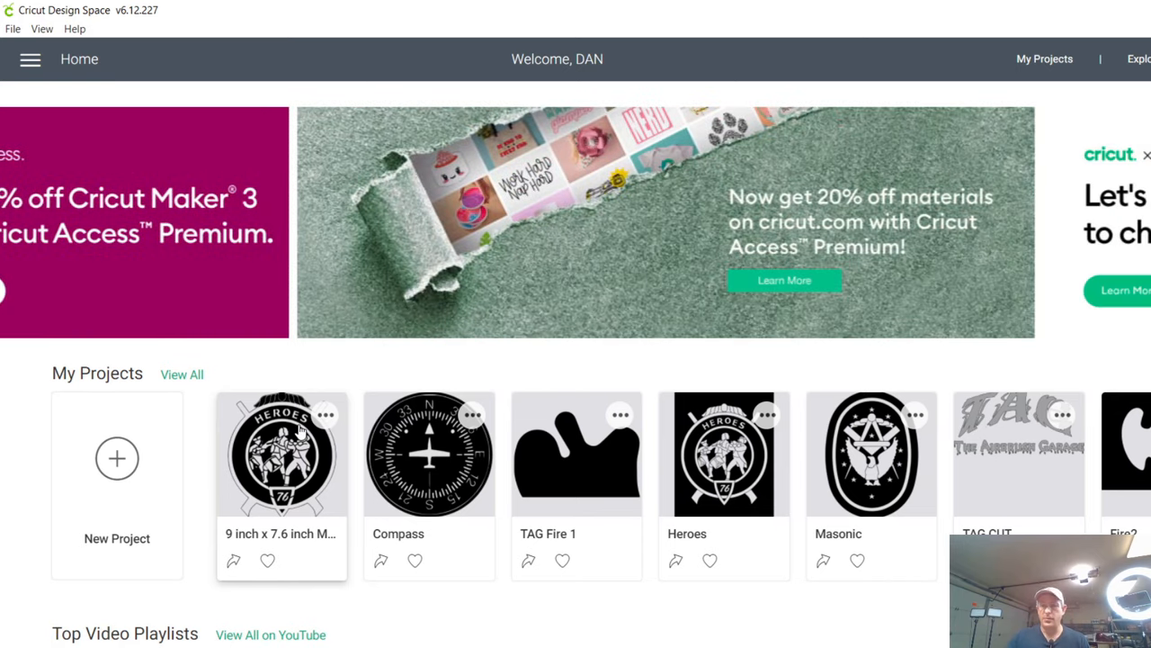
mouse_move(117, 458)
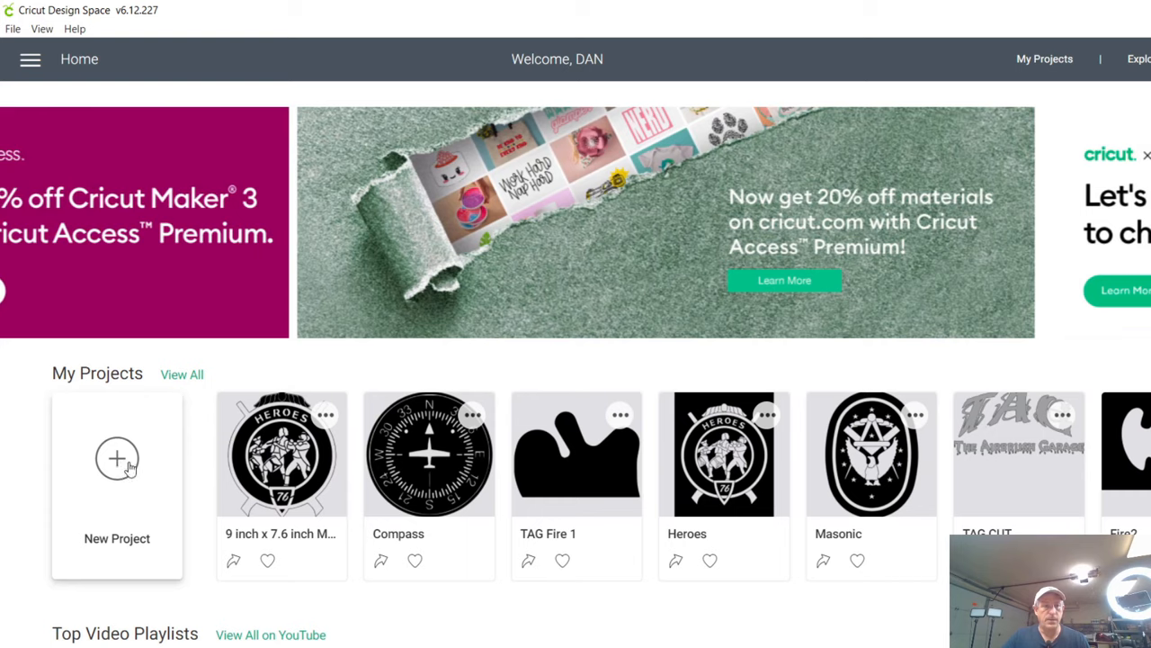
left_click(117, 459)
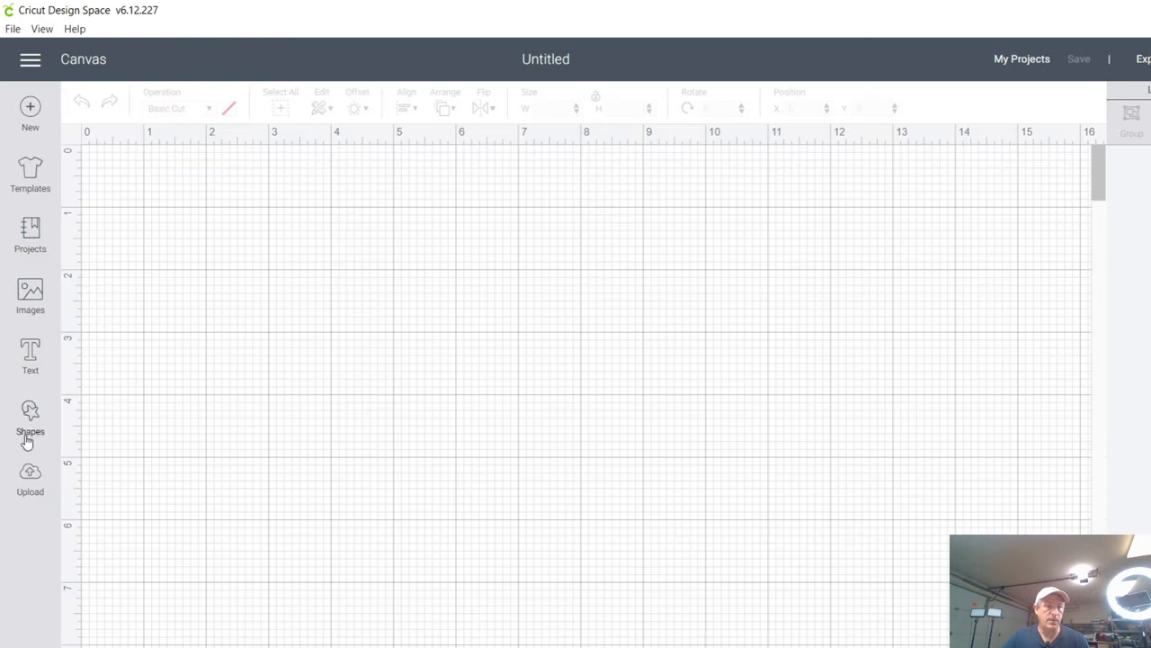
Add the uploaded TAG Fire 1 image from Recent Uploads to the canvas
left_click(30, 476)
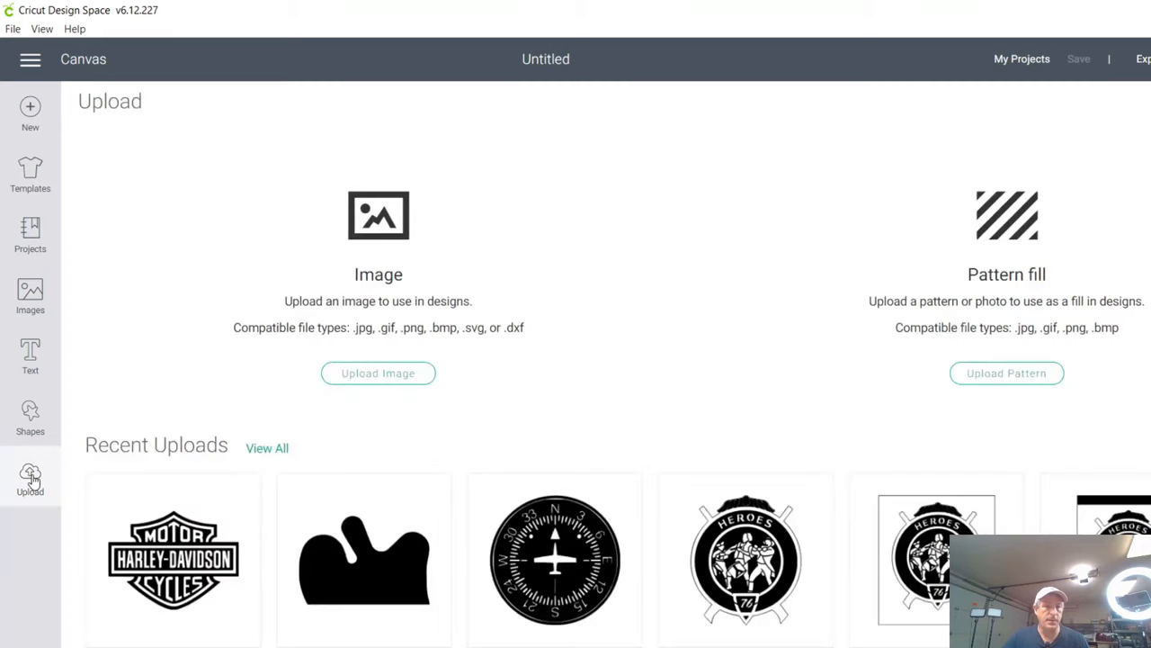
scroll("down", 3)
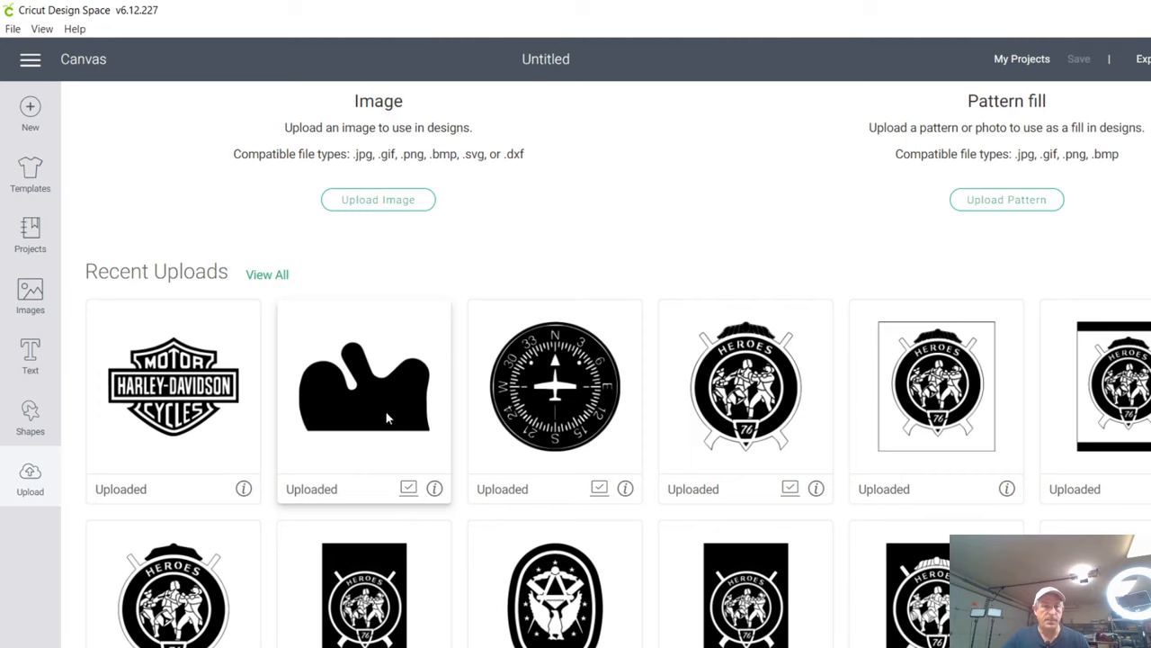
mouse_move(382, 418)
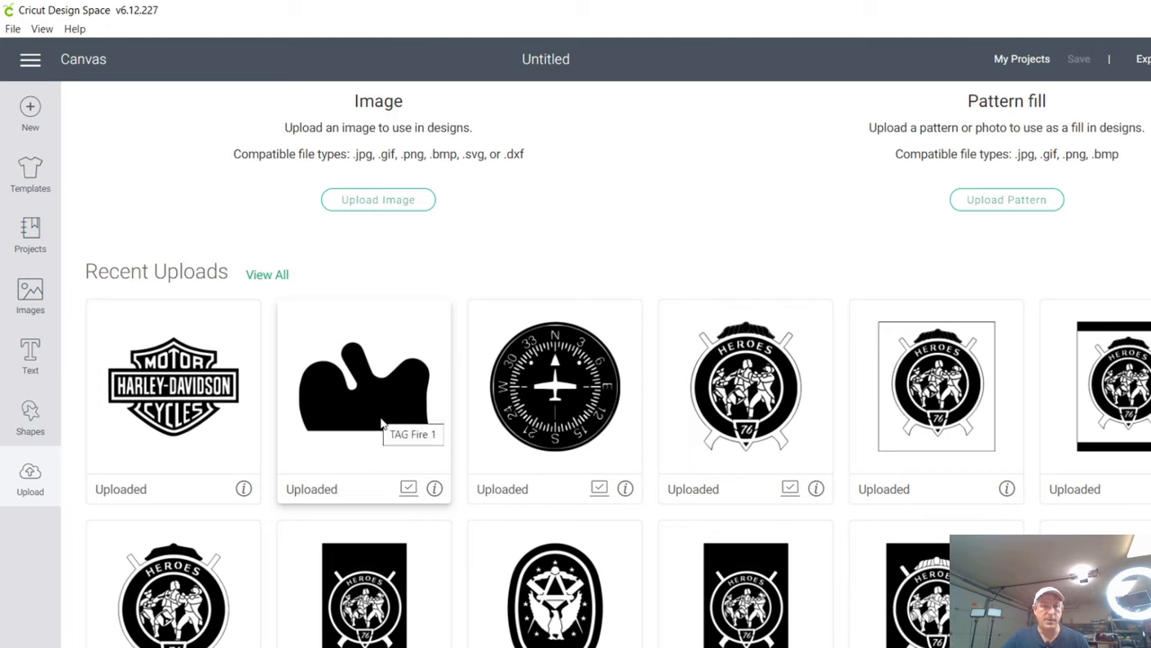
left_click(363, 387)
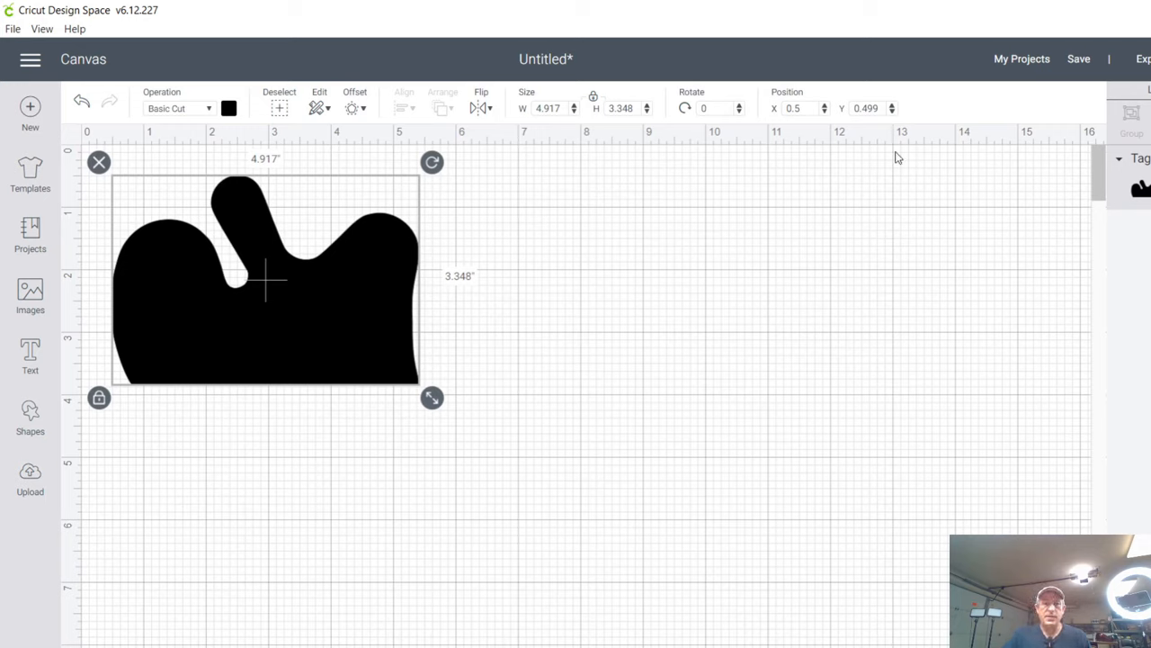
mouse_move(63, 539)
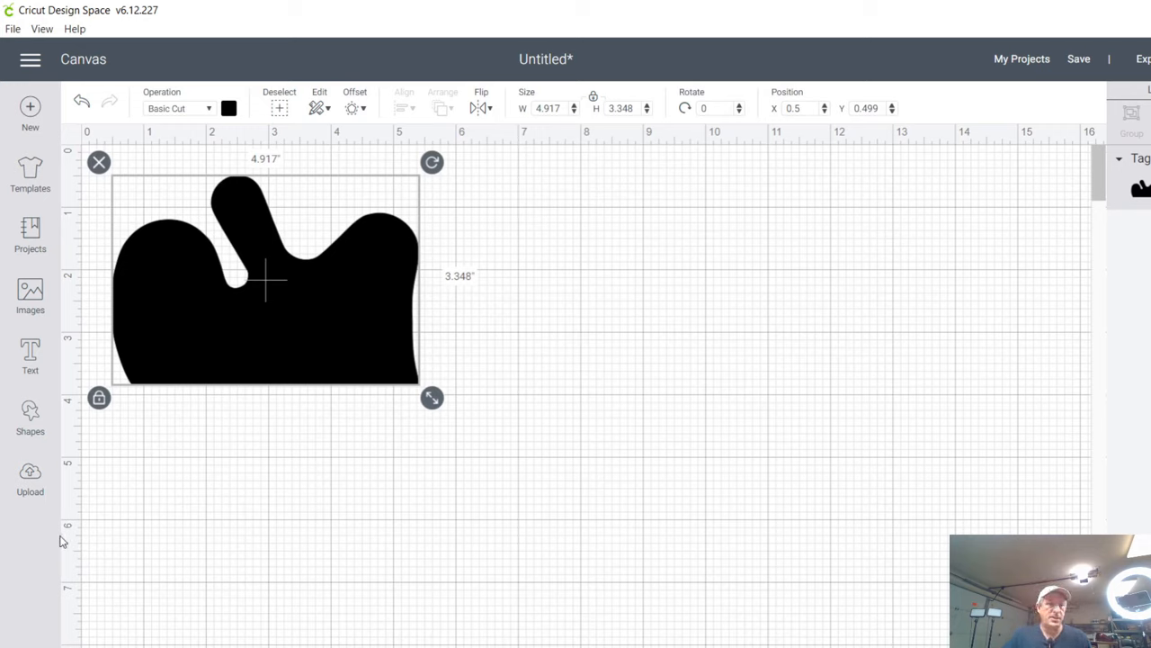
mouse_move(526, 144)
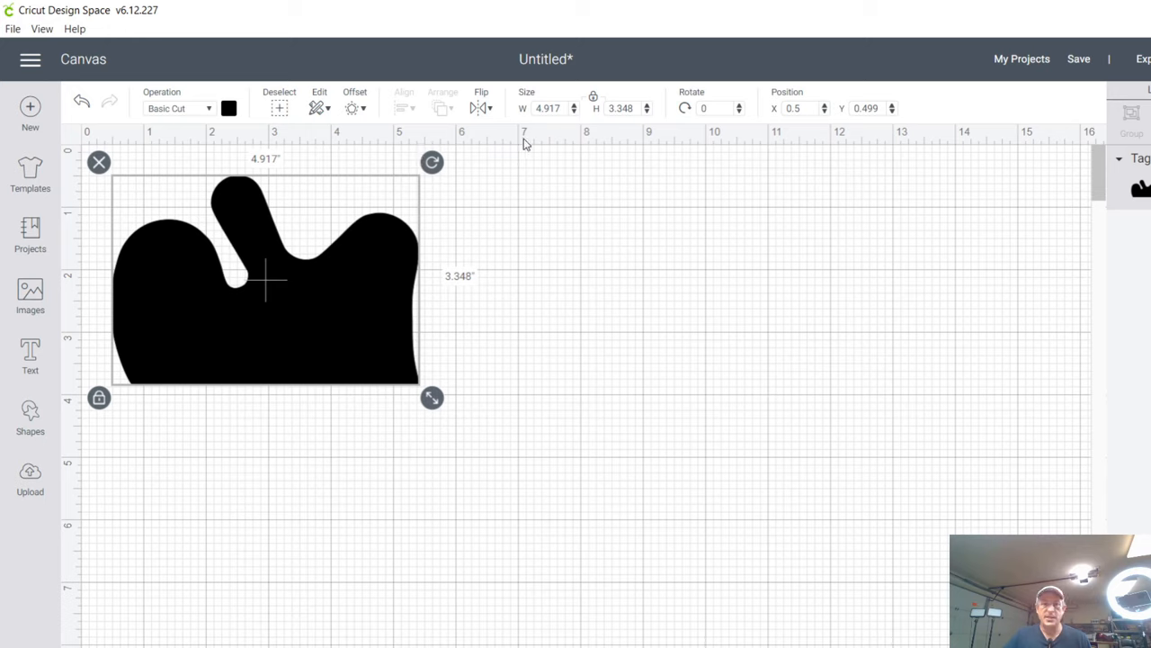
mouse_move(486, 180)
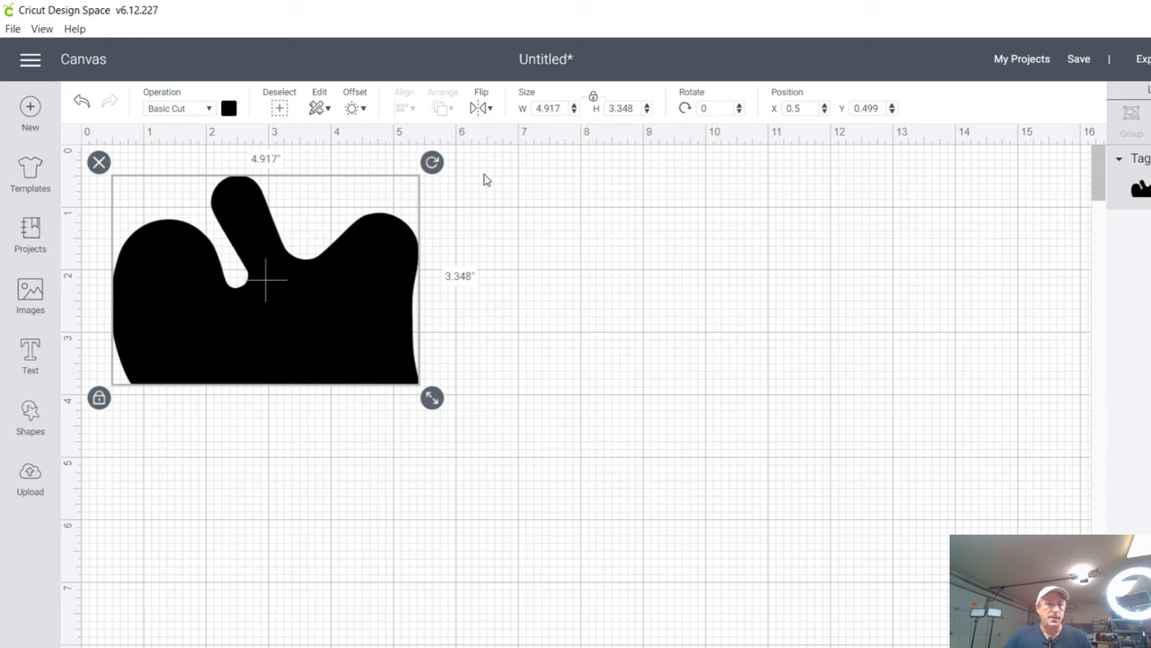
mouse_move(493, 147)
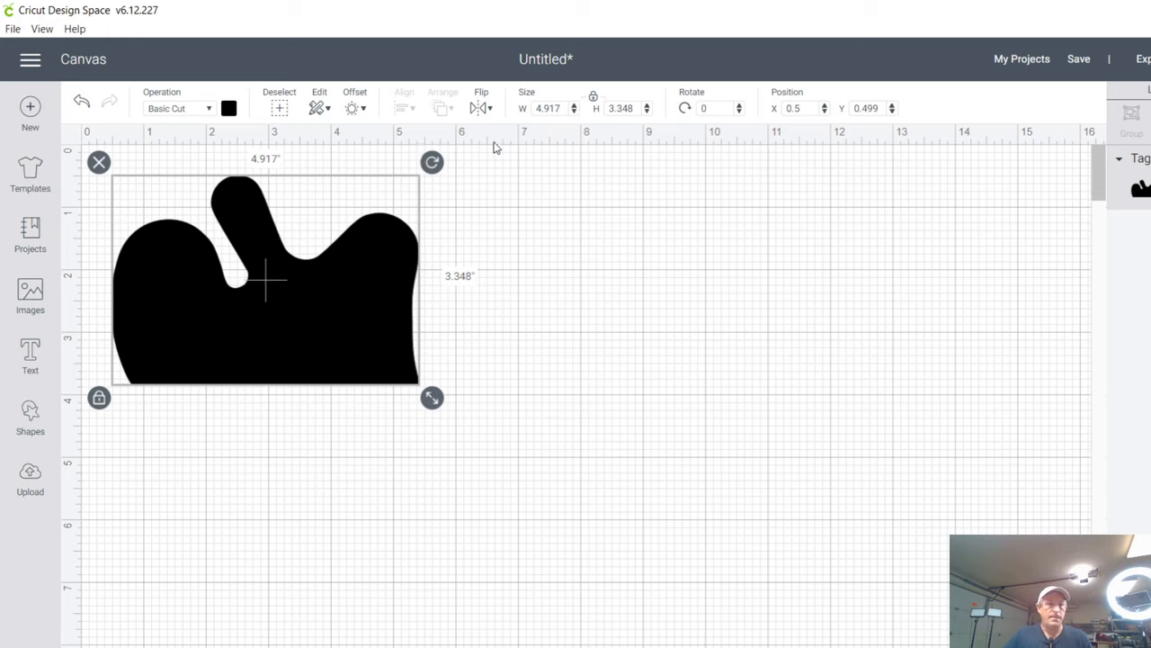
Drag the TAG Fire 1 shape to about 0.63, 0.56 inches near the top-left
left_click_drag(265, 279, 405, 454)
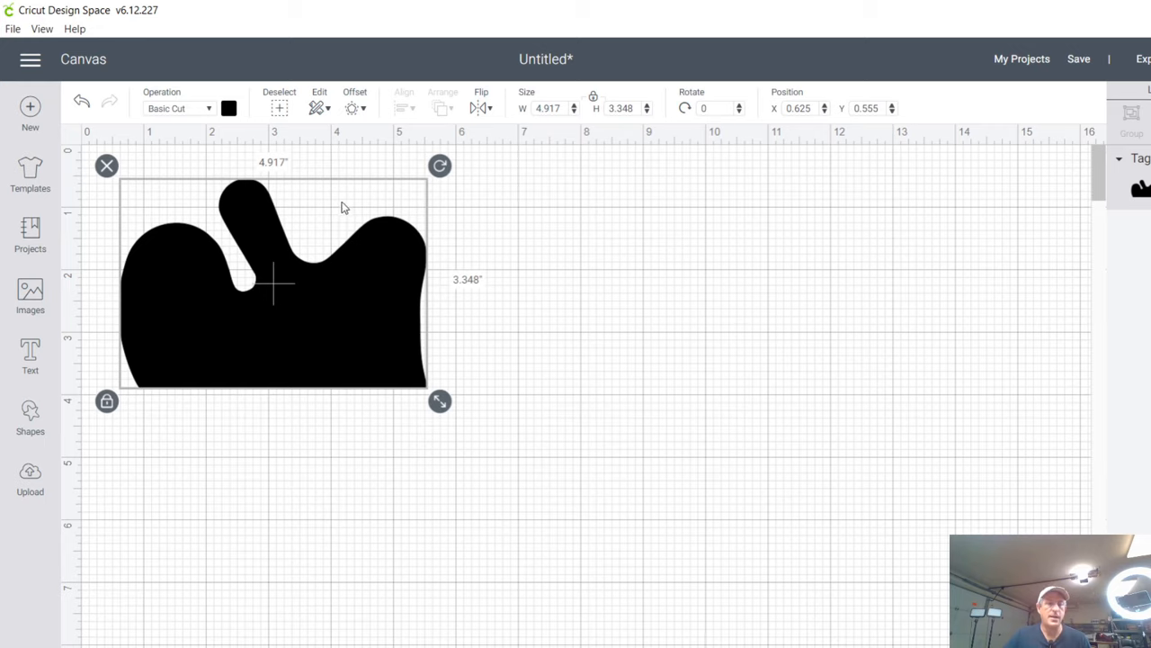
mouse_move(252, 325)
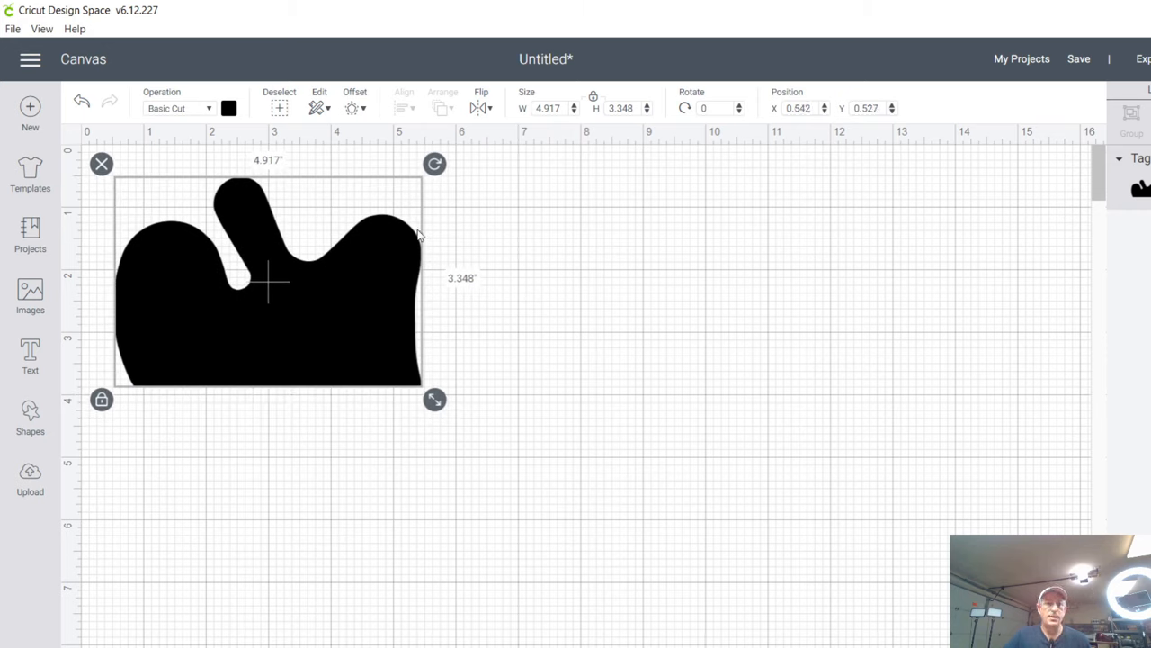
mouse_move(474, 290)
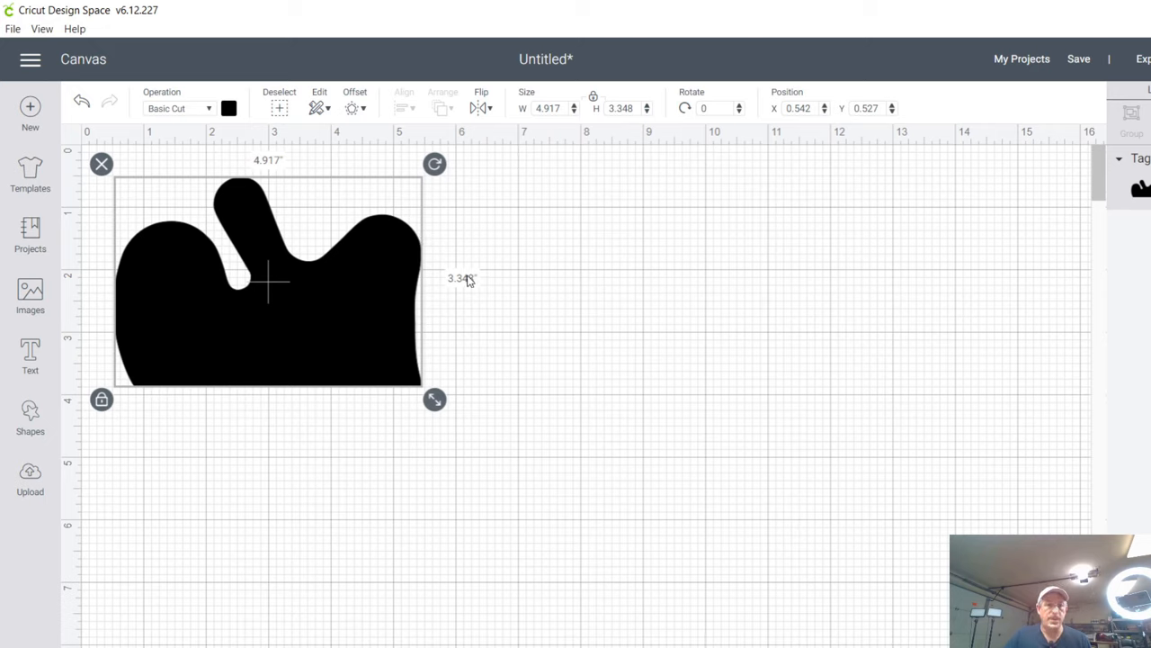
mouse_move(466, 291)
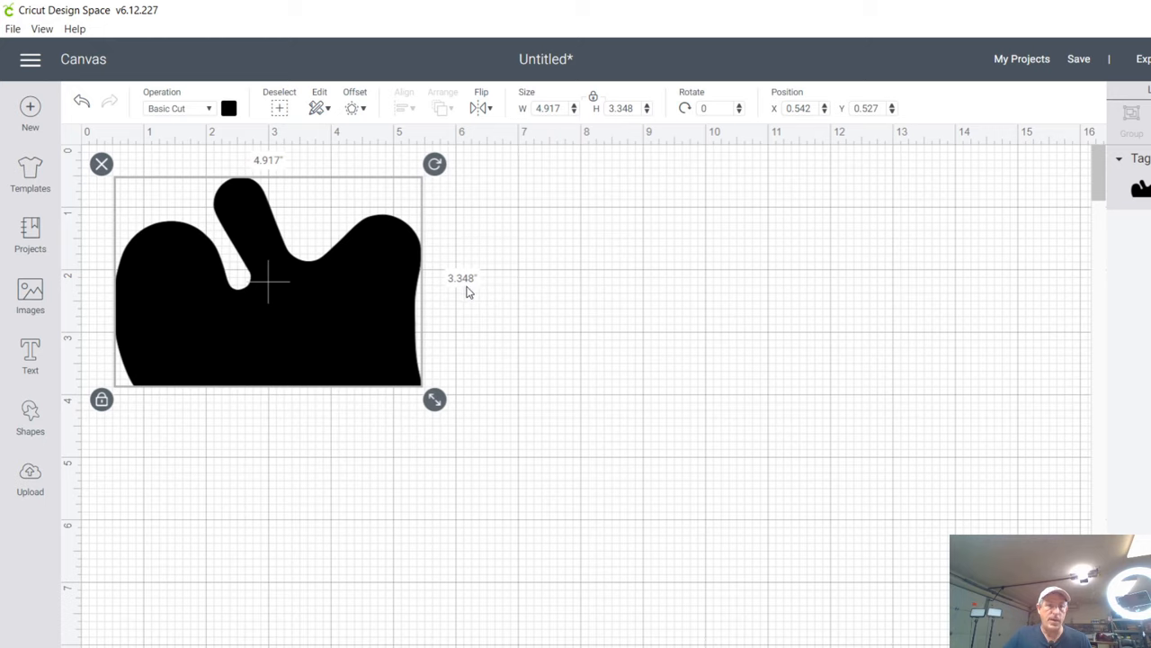
mouse_move(513, 232)
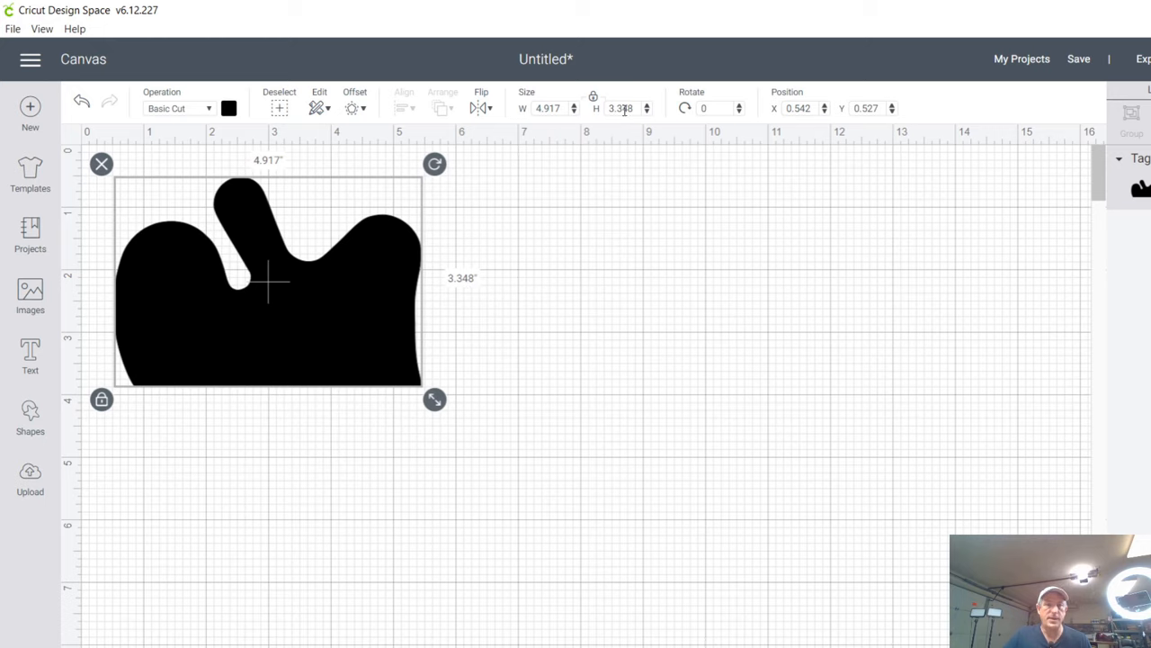
Set the fire shape's height to 3.5 inches with proportions locked, giving 5.14 wide
left_click(623, 108)
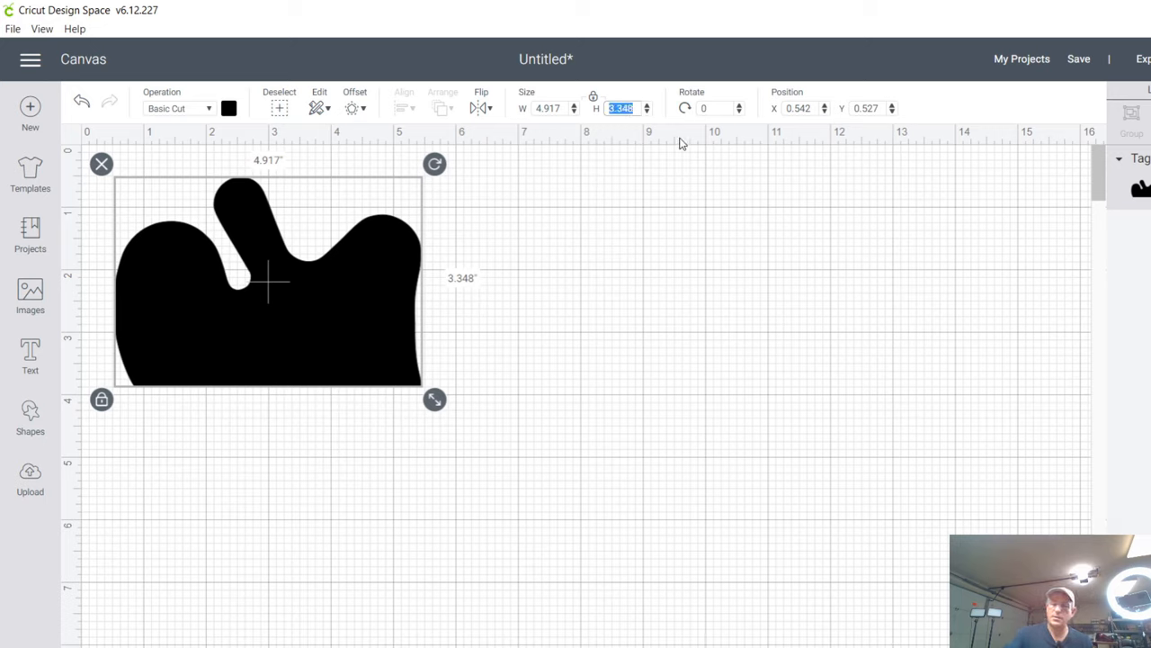
type("3.5")
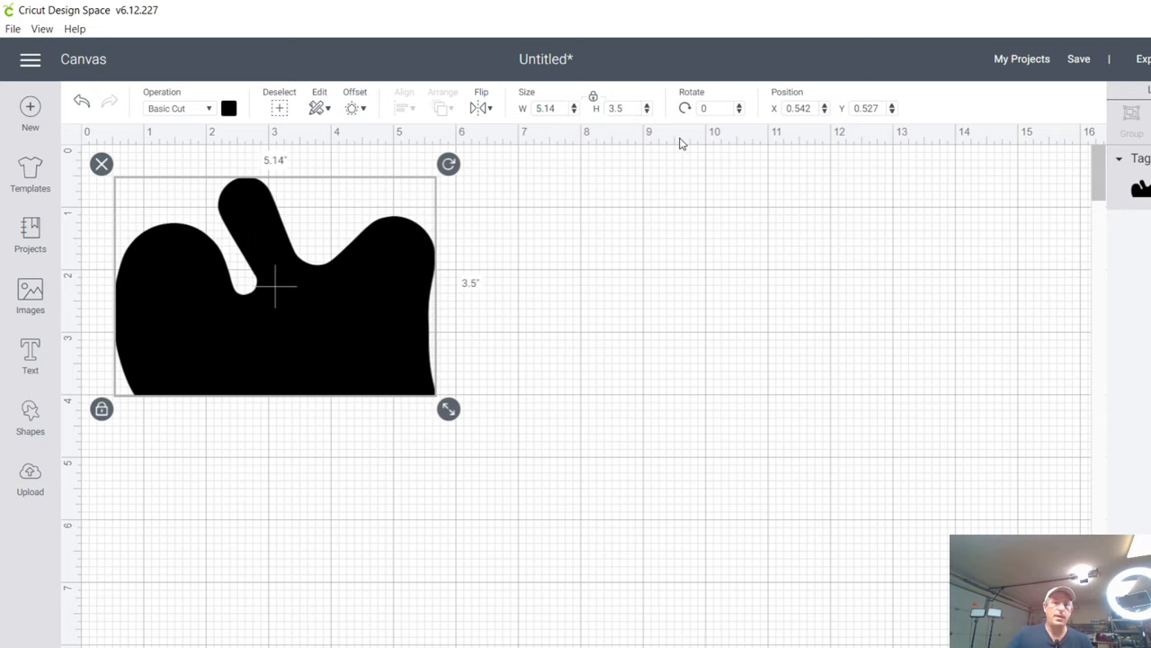
mouse_move(260, 171)
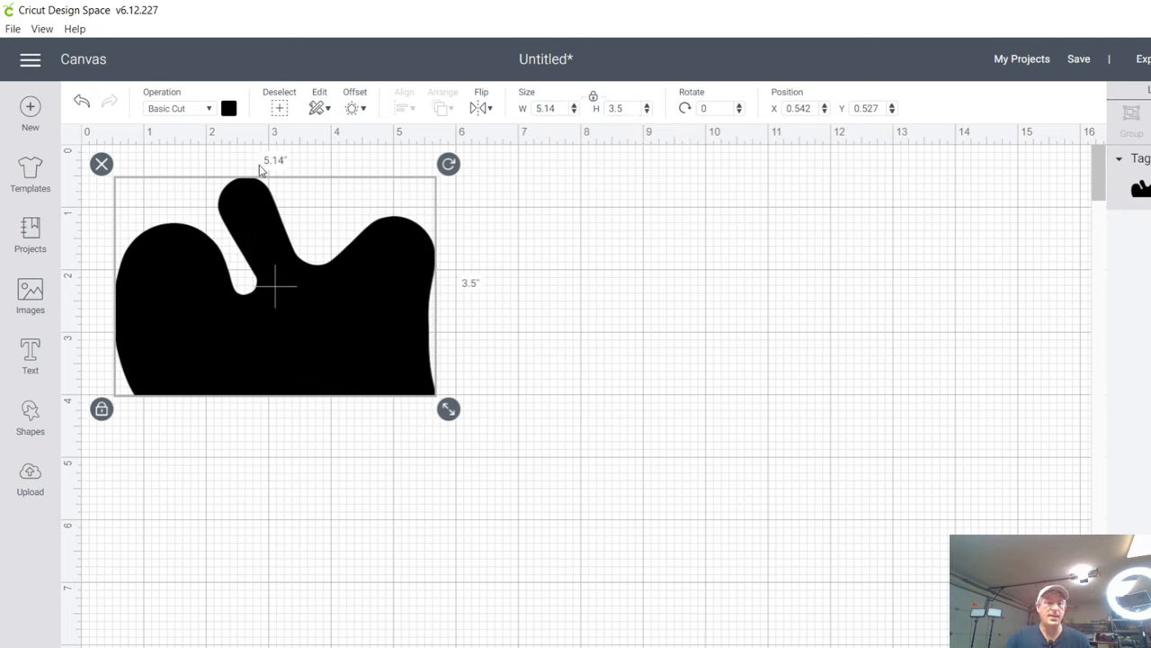
mouse_move(311, 175)
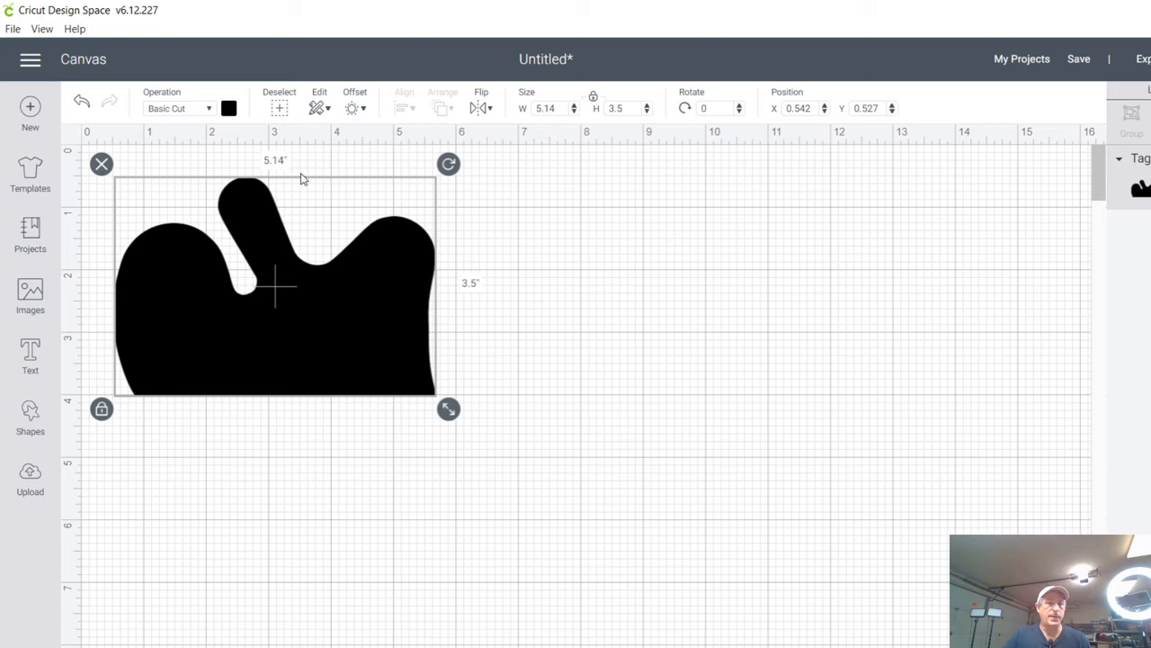
mouse_move(492, 148)
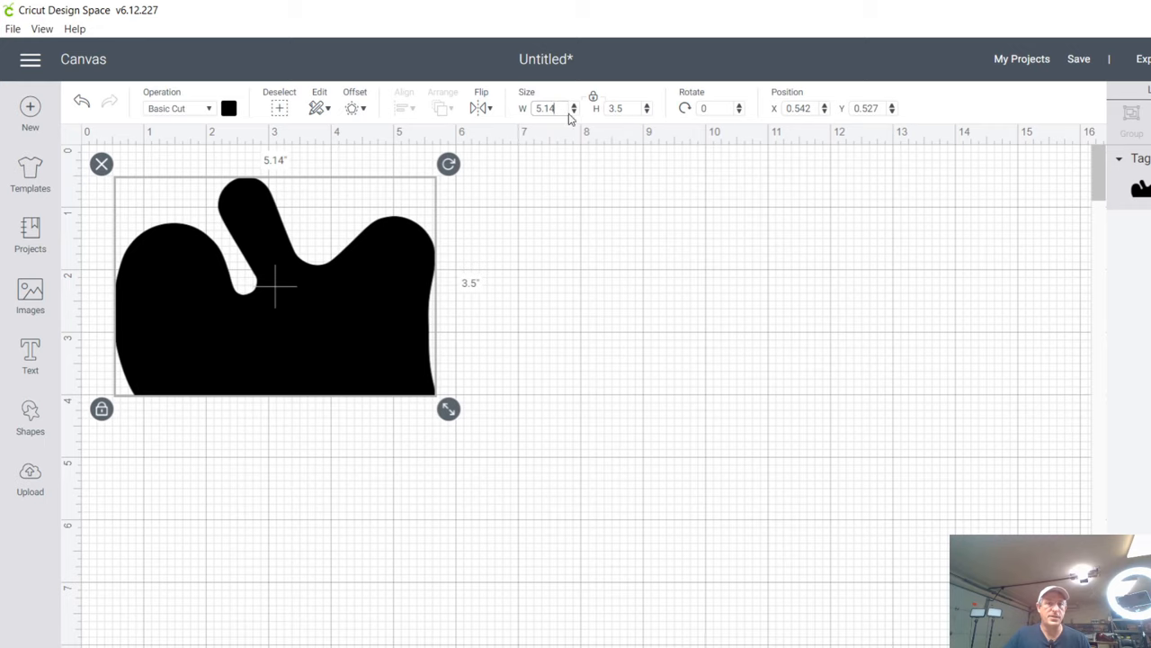
type("5")
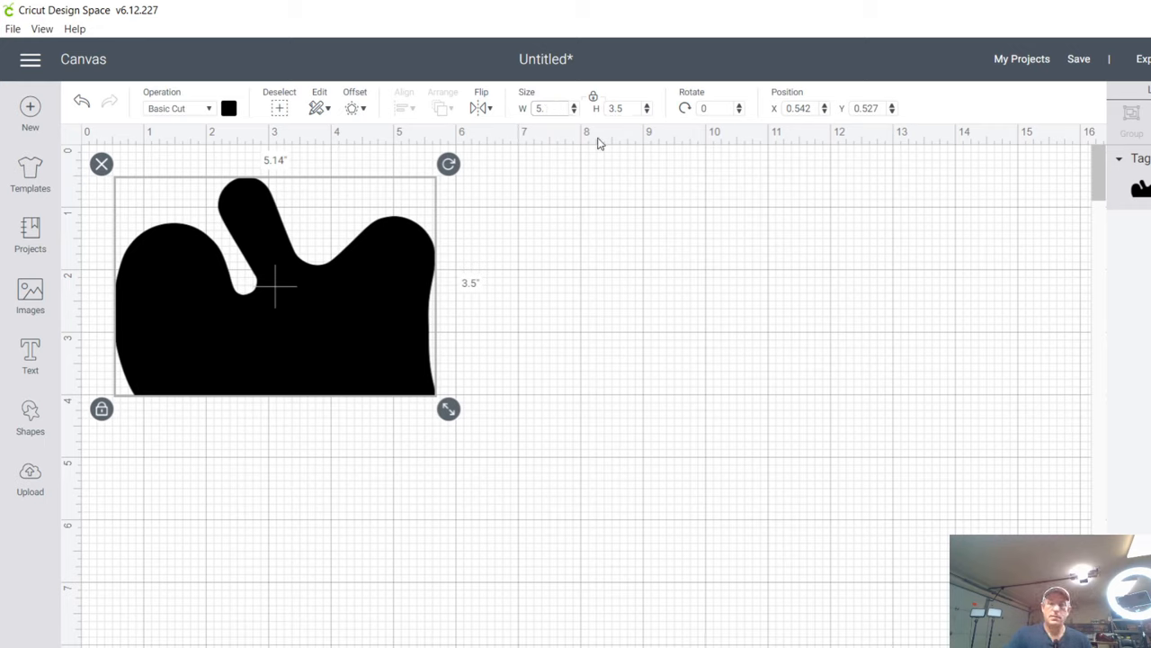
left_click_drag(448, 409, 440, 402)
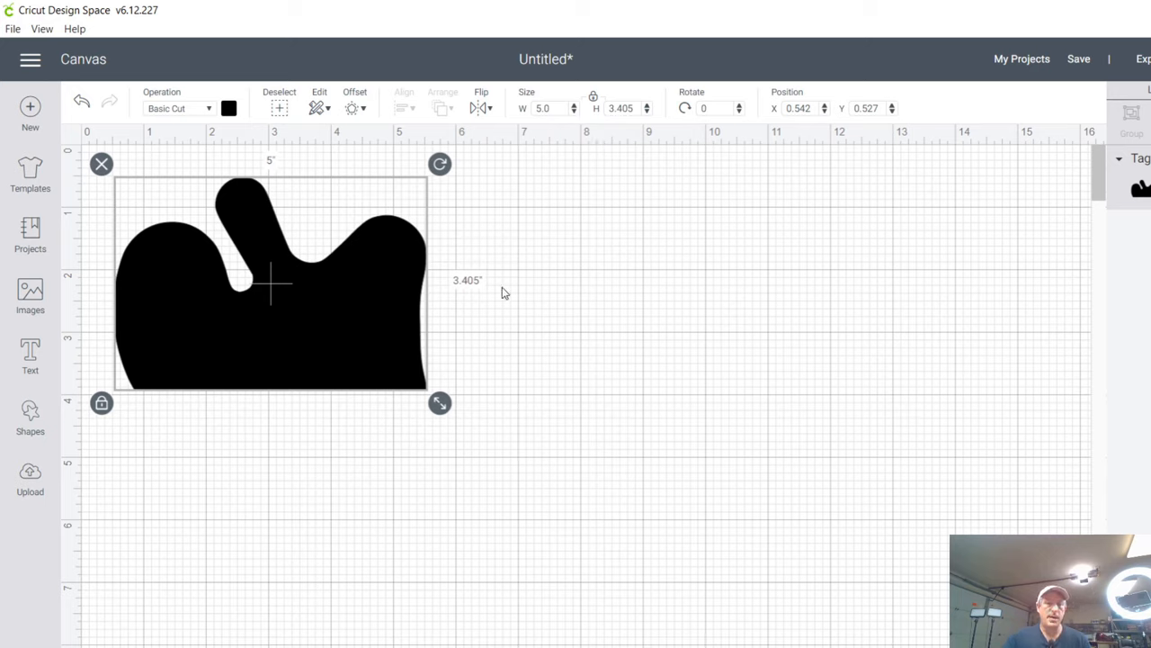
mouse_move(466, 315)
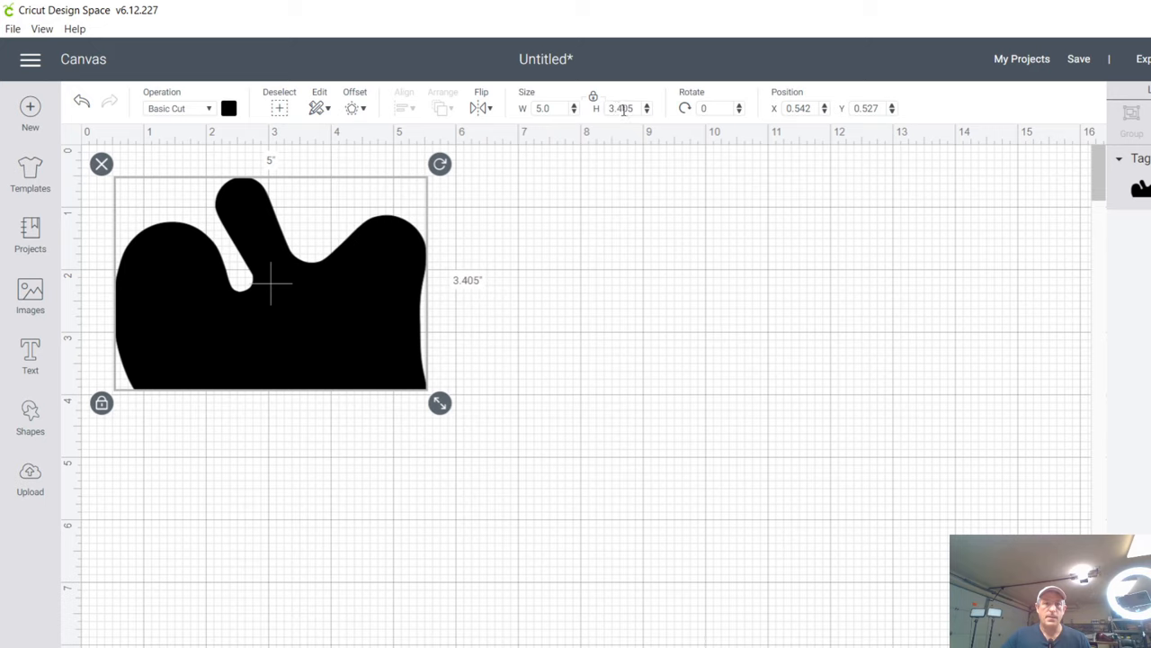
triple_click(620, 108)
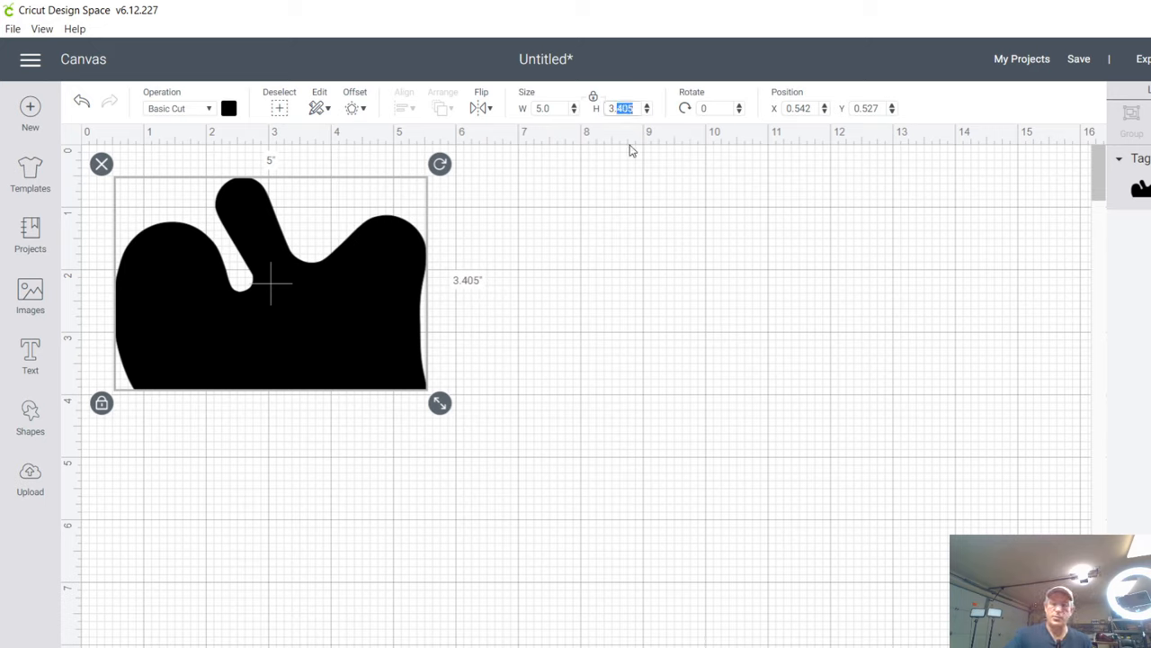
type("3.5")
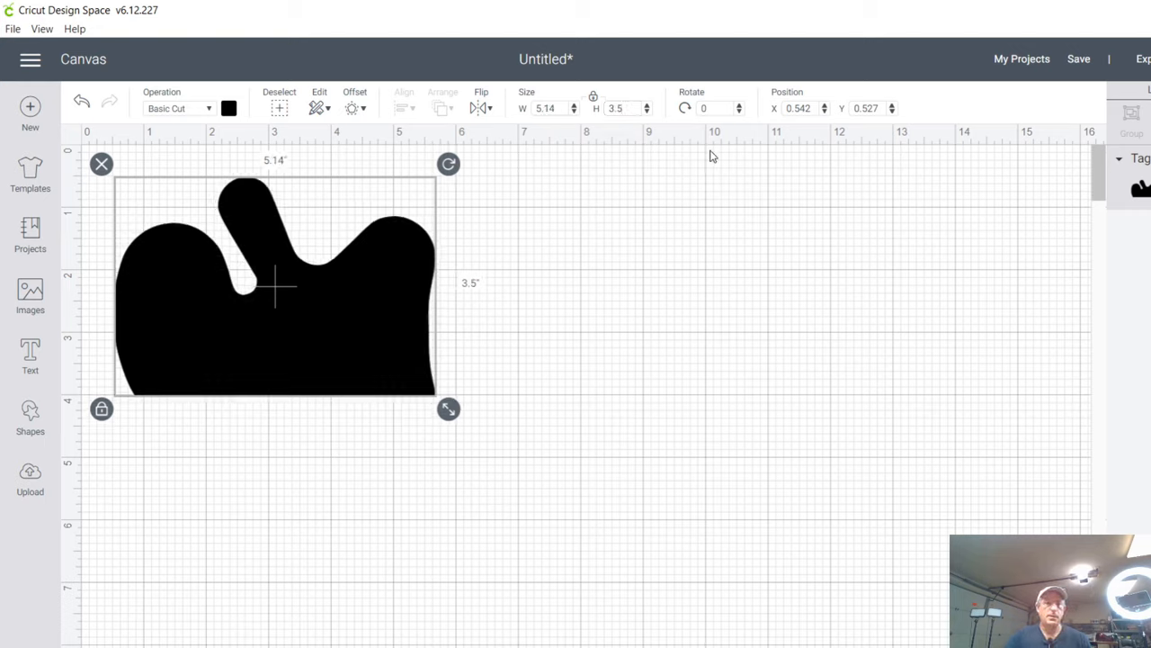
mouse_move(315, 365)
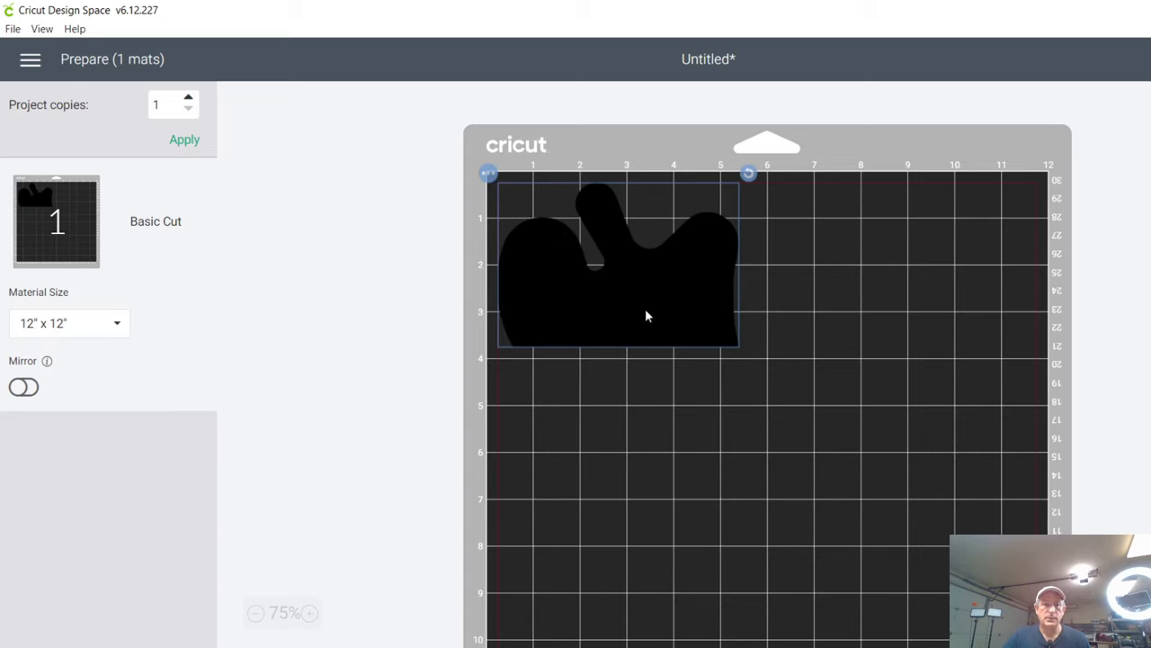
mouse_move(921, 124)
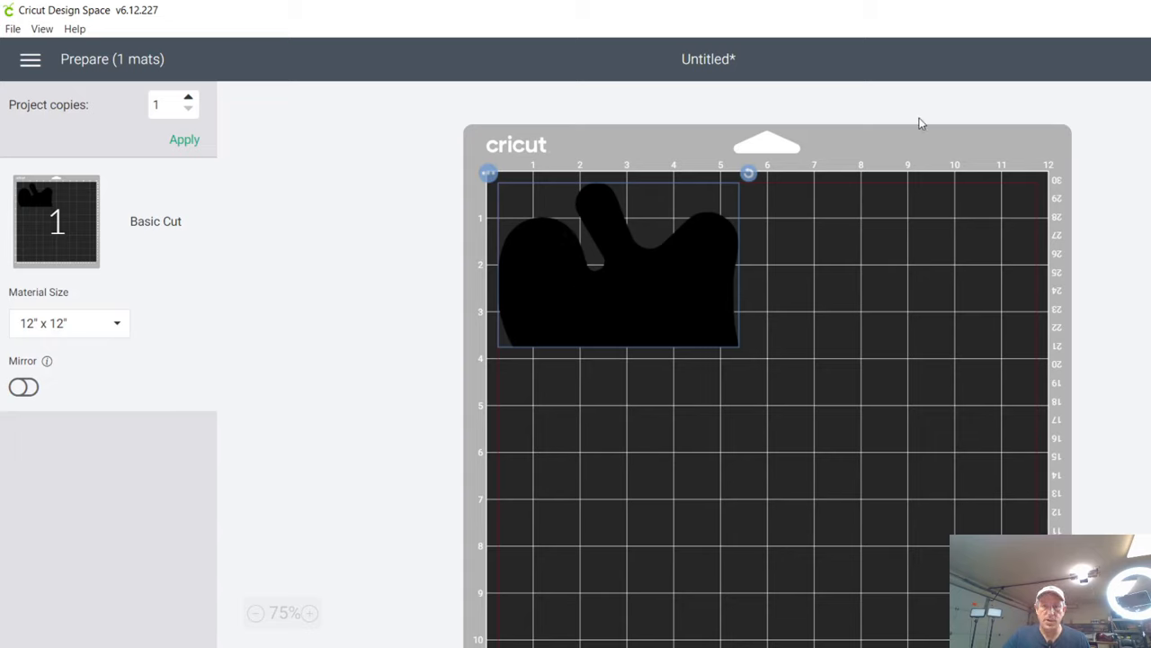
mouse_move(761, 159)
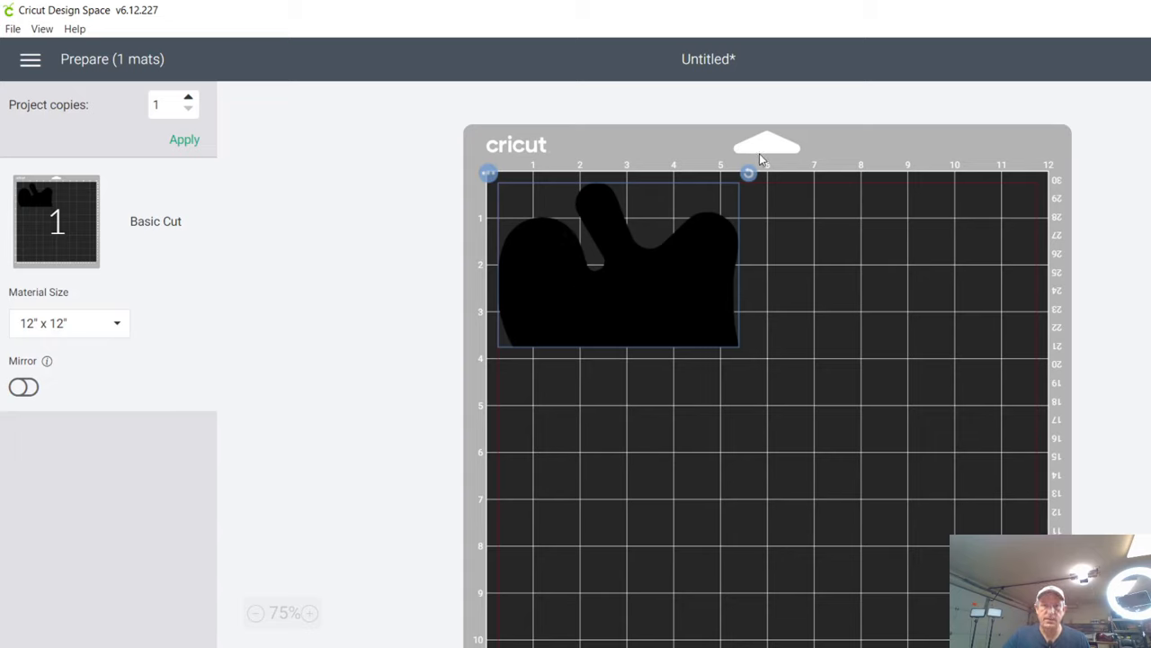
mouse_move(724, 150)
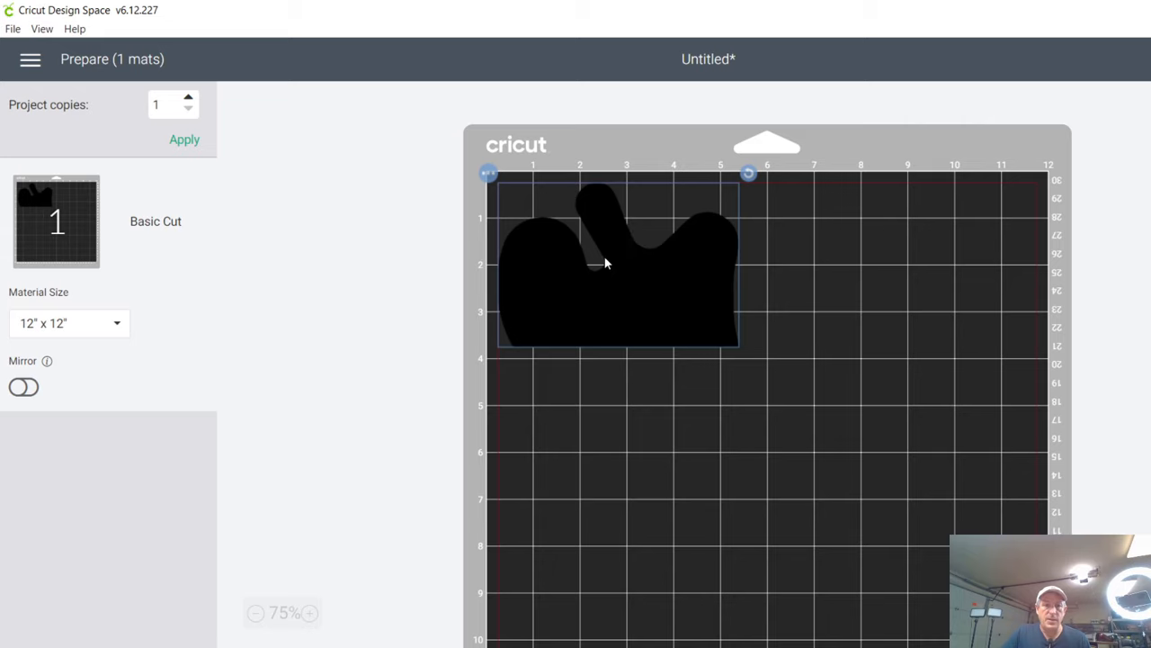
mouse_move(617, 247)
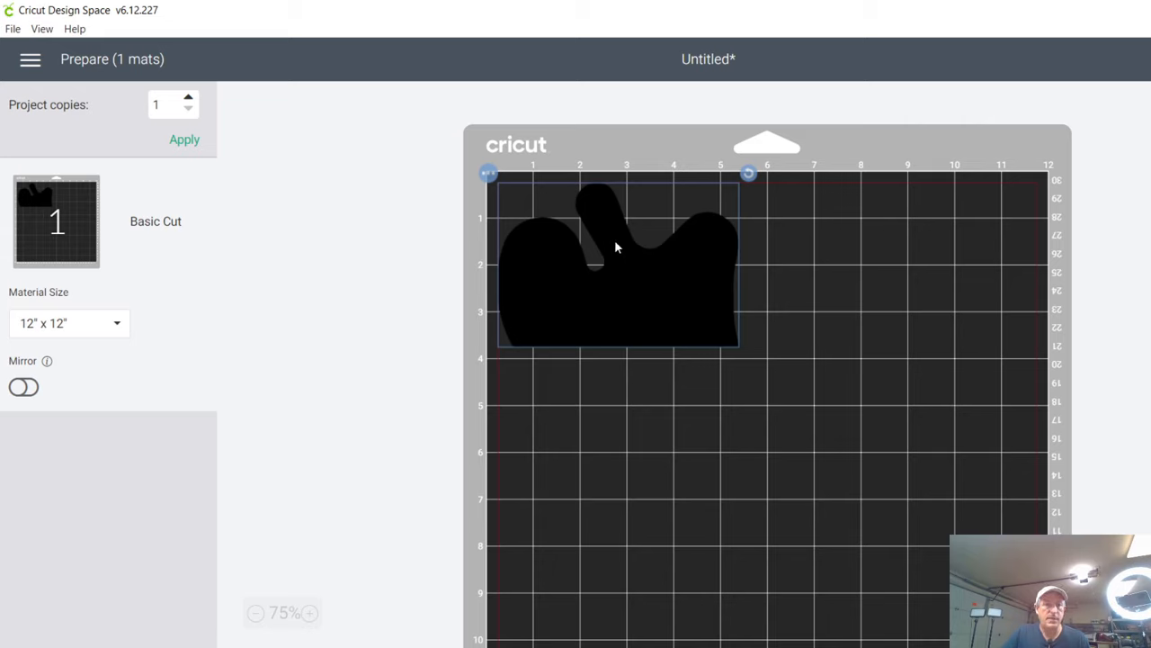
mouse_move(45, 285)
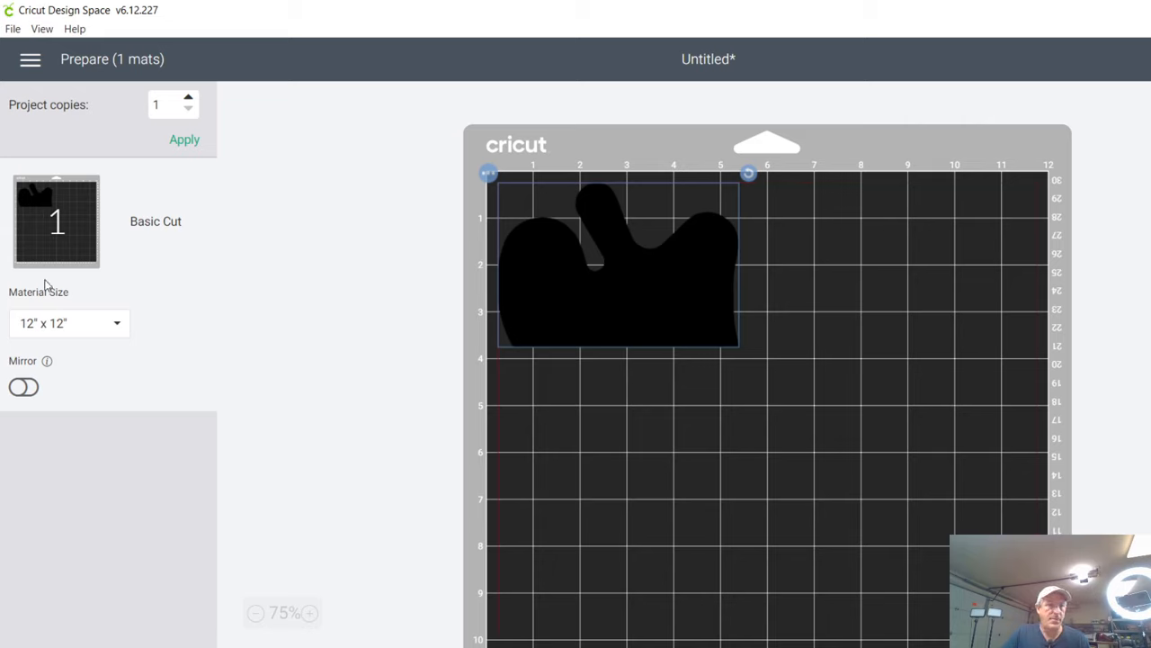
mouse_move(123, 343)
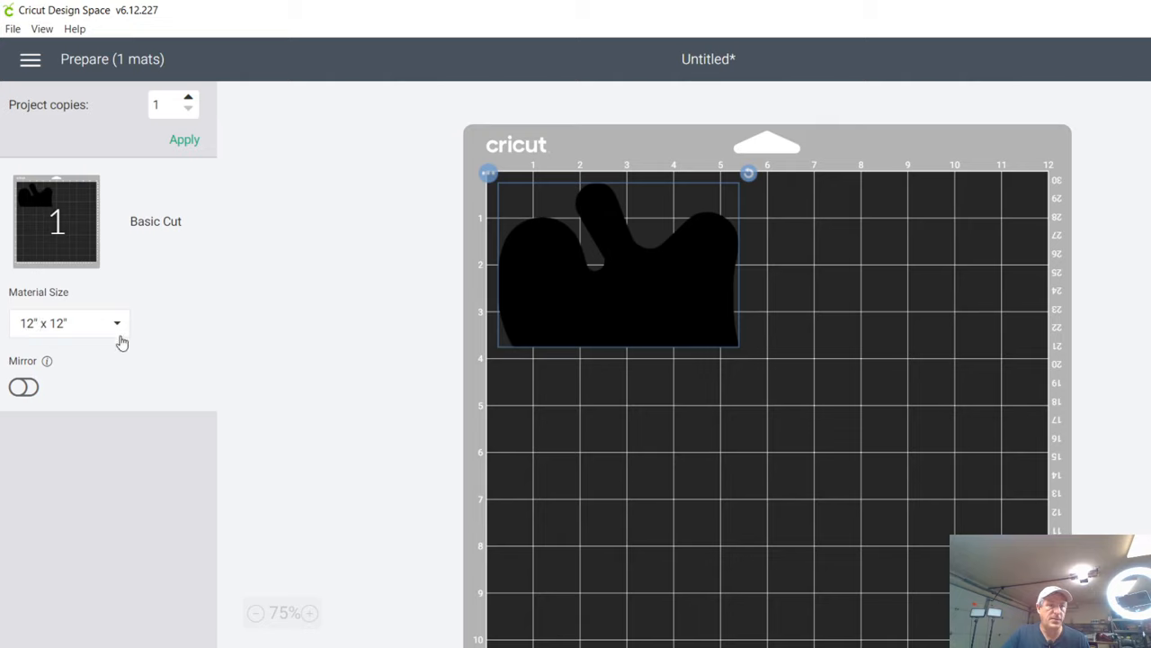
Check the Material Size dropdown shows 12" x 12" for the mat
left_click(115, 323)
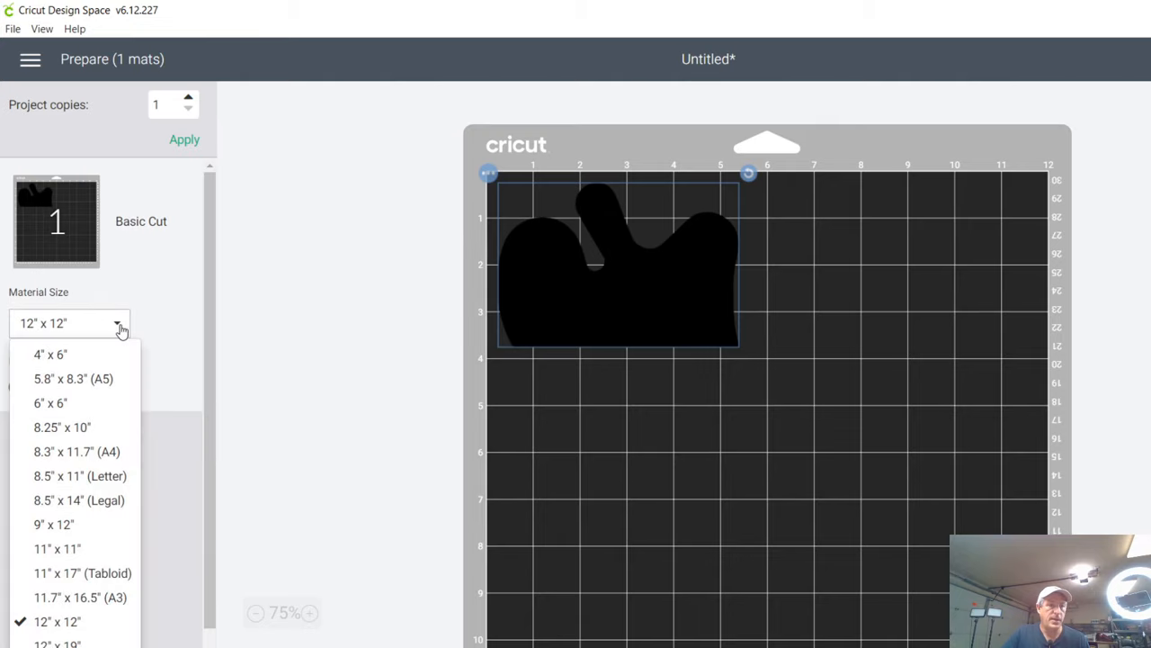
mouse_move(75, 597)
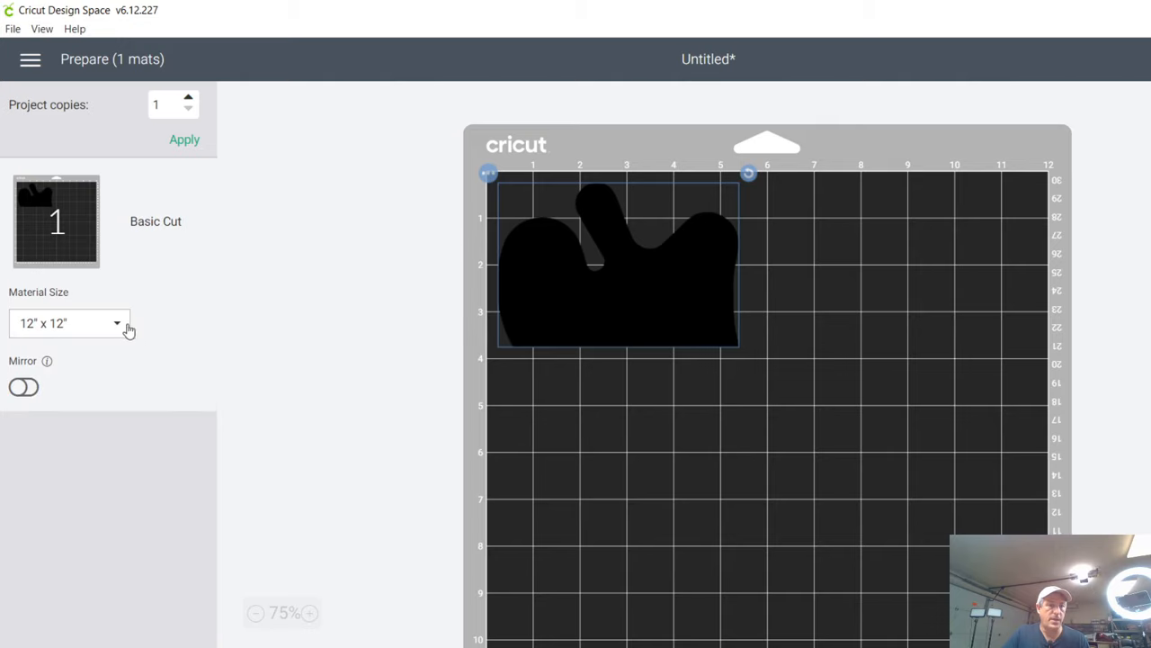
mouse_move(810, 229)
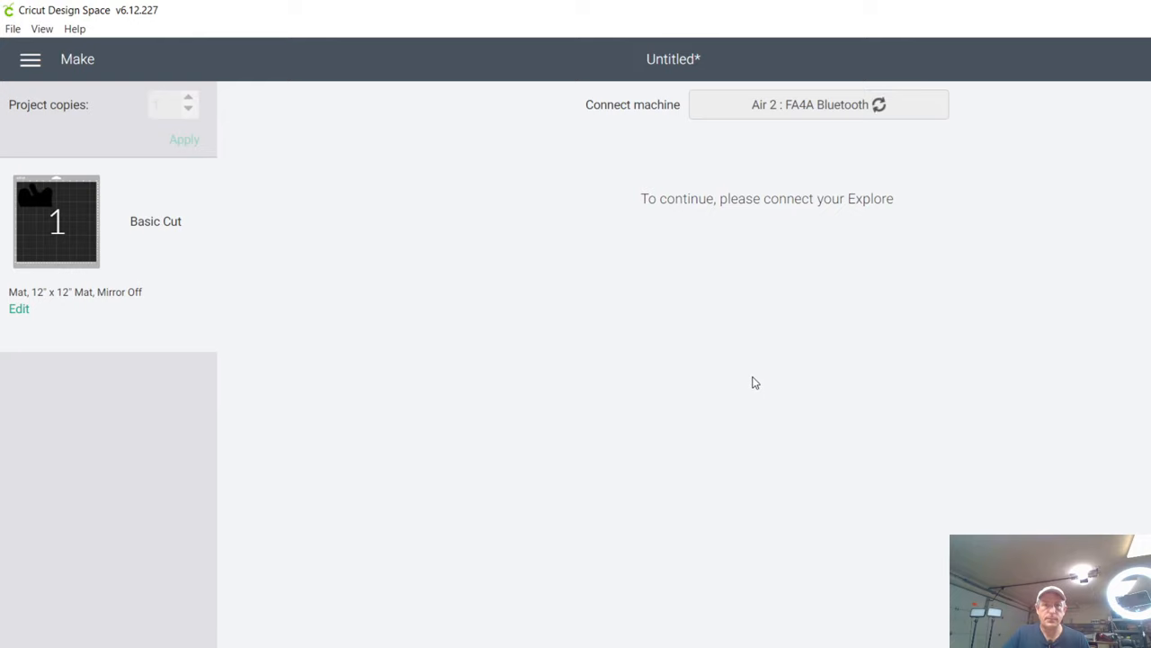
mouse_move(762, 387)
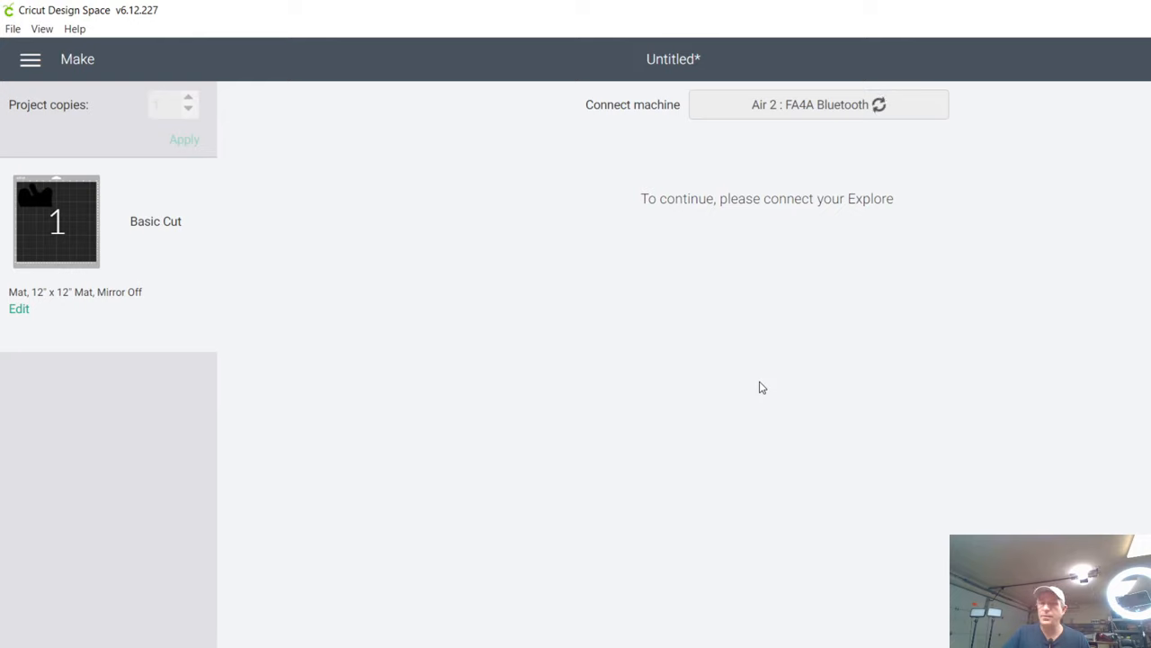
mouse_move(841, 272)
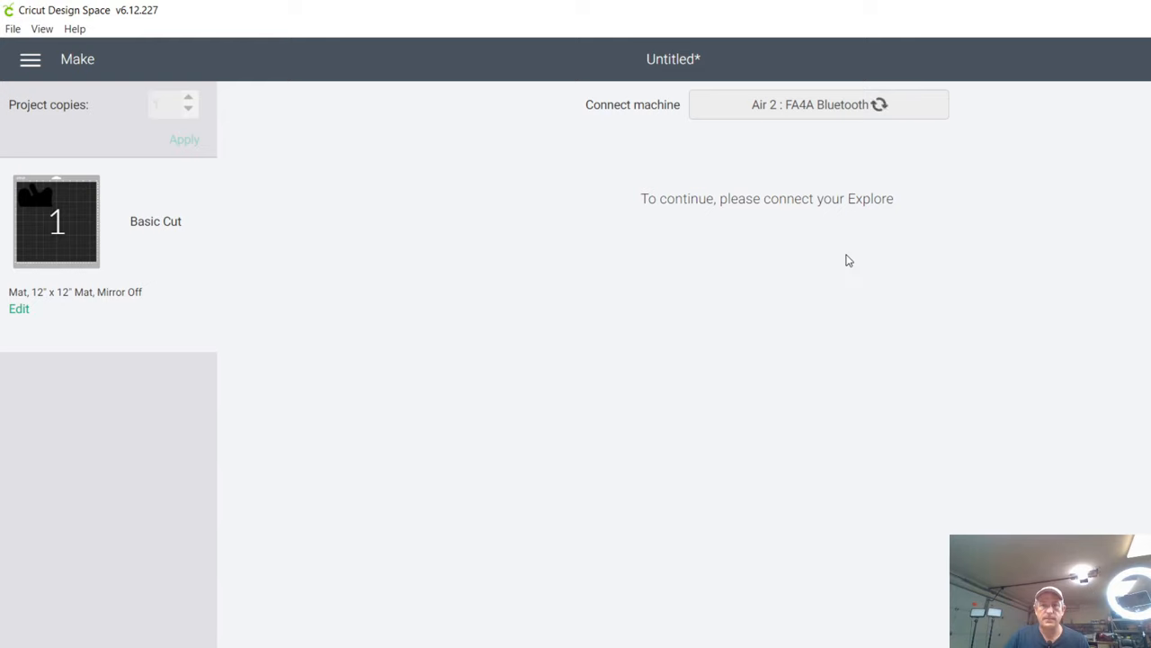
mouse_move(845, 251)
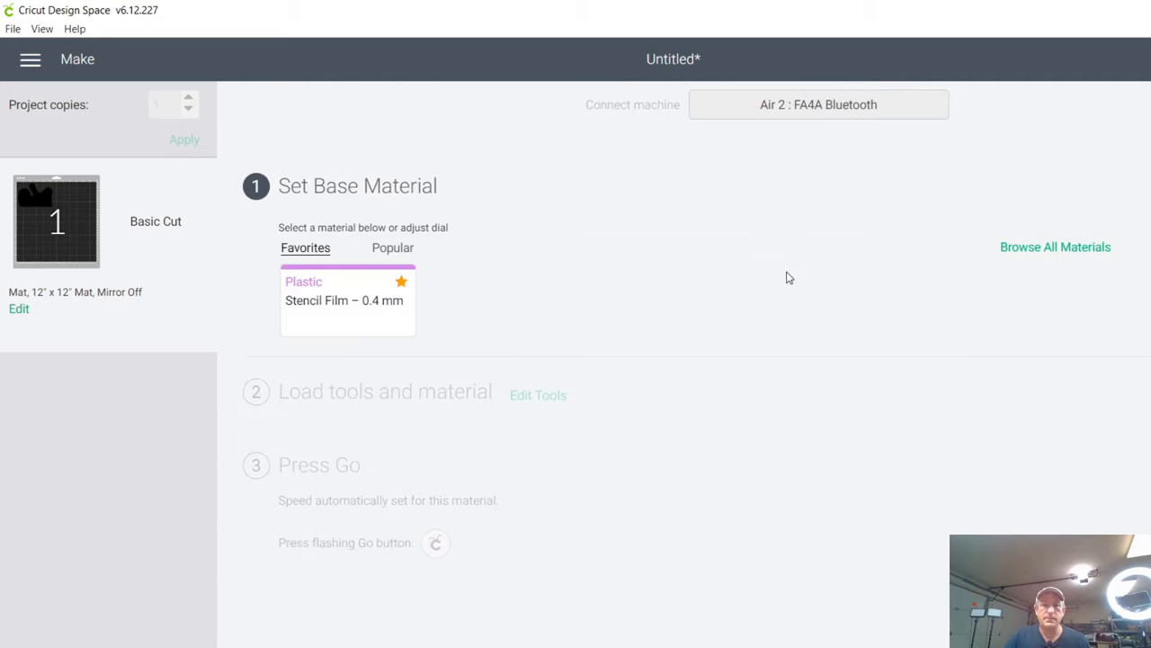
mouse_move(778, 138)
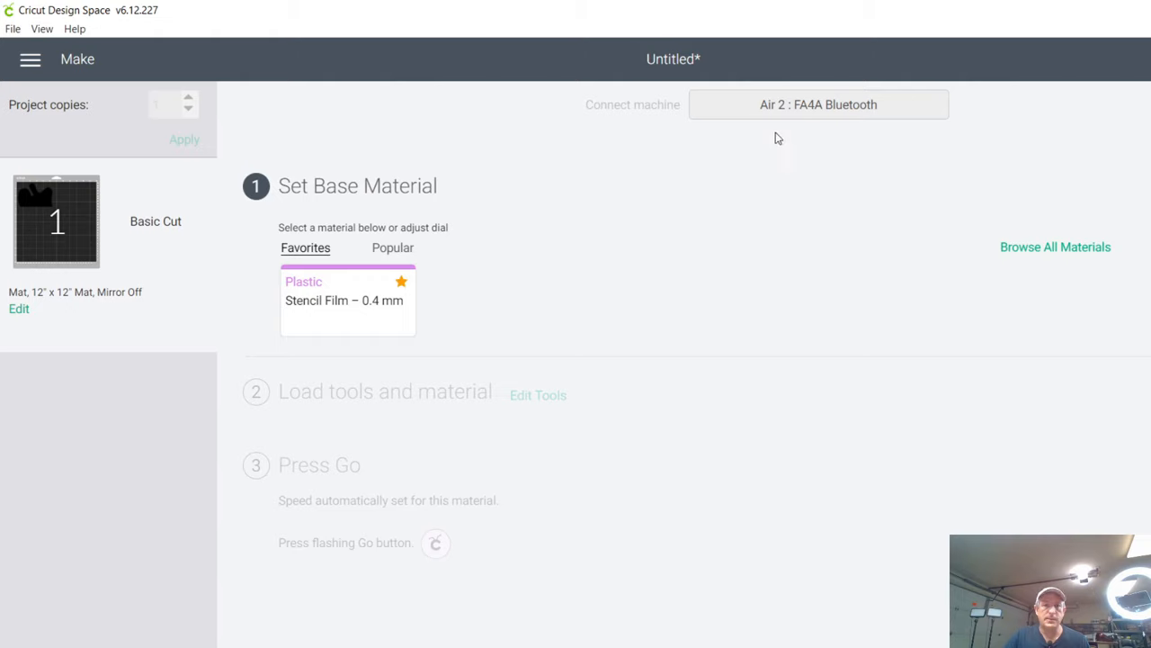
mouse_move(703, 252)
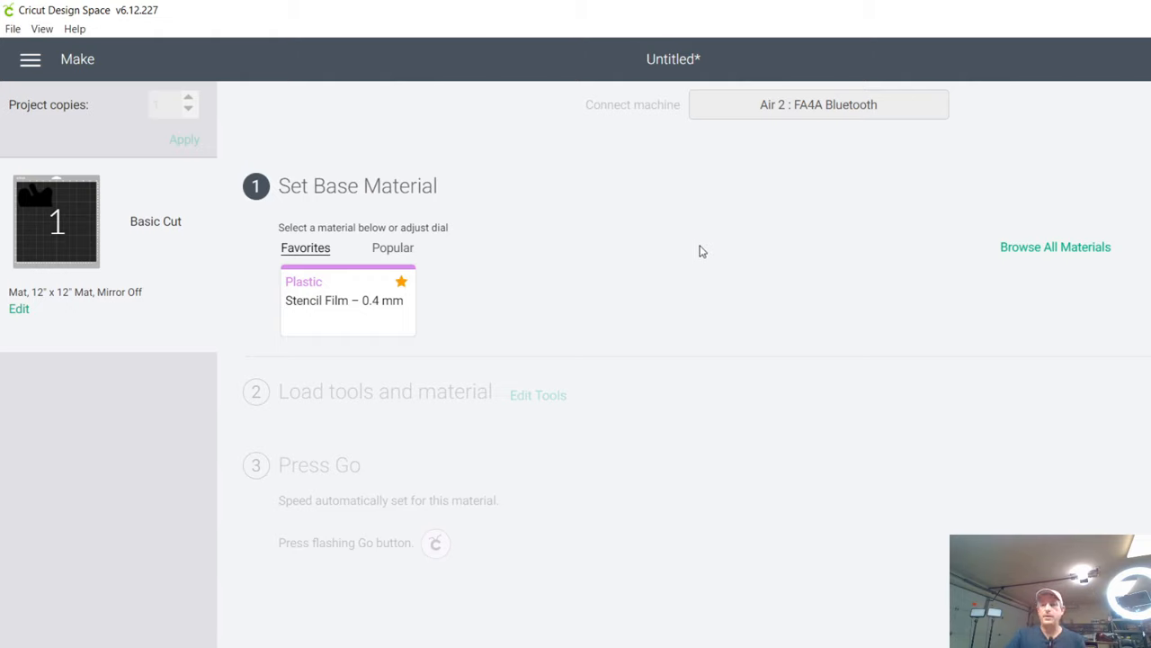
mouse_move(762, 254)
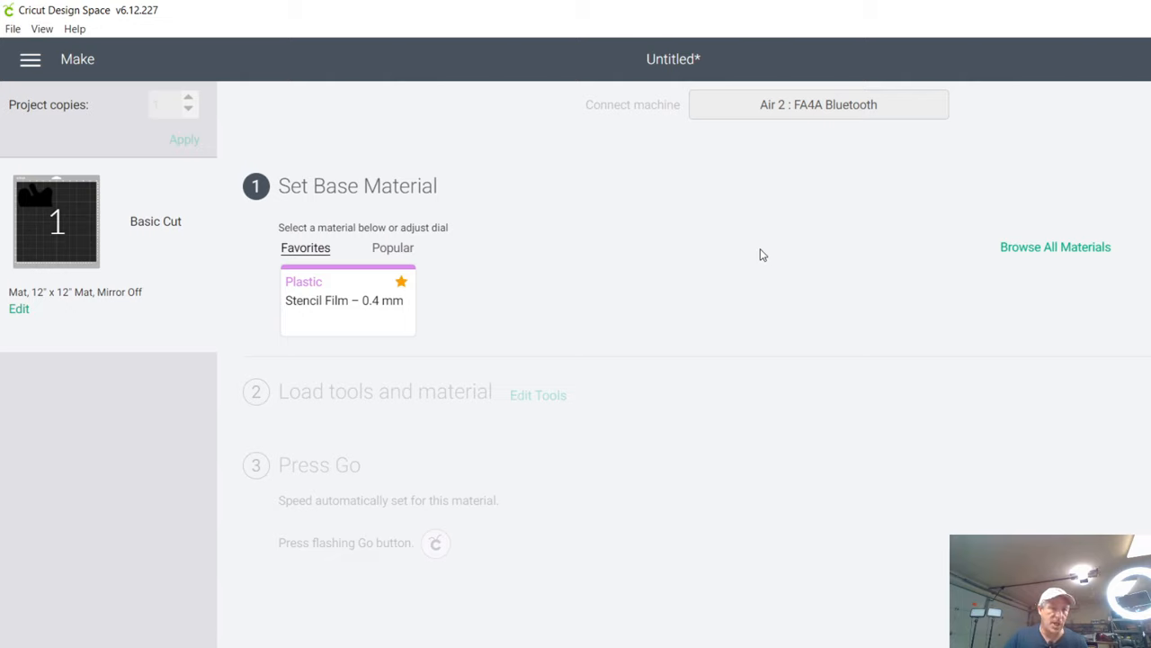
mouse_move(774, 241)
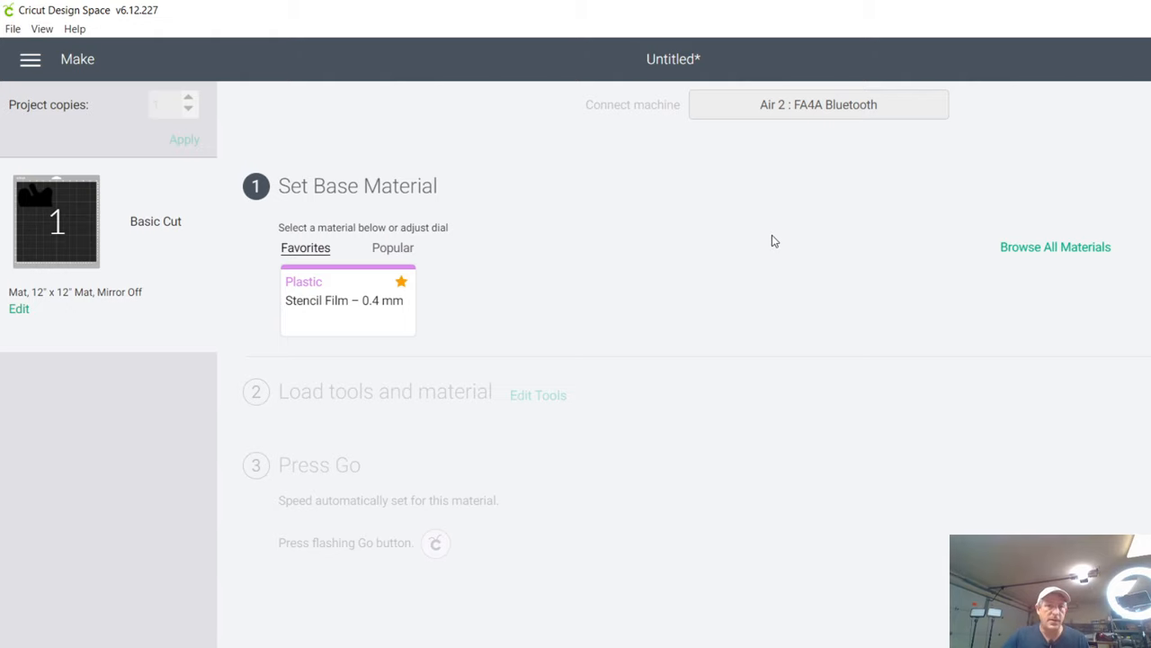
mouse_move(690, 216)
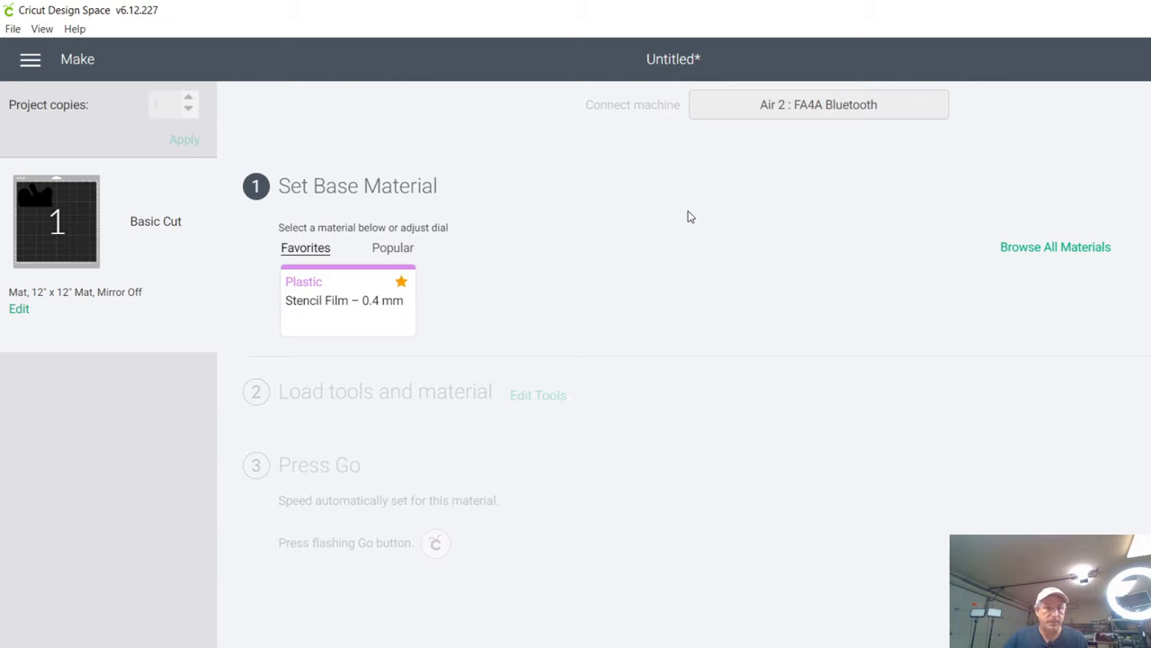
mouse_move(457, 214)
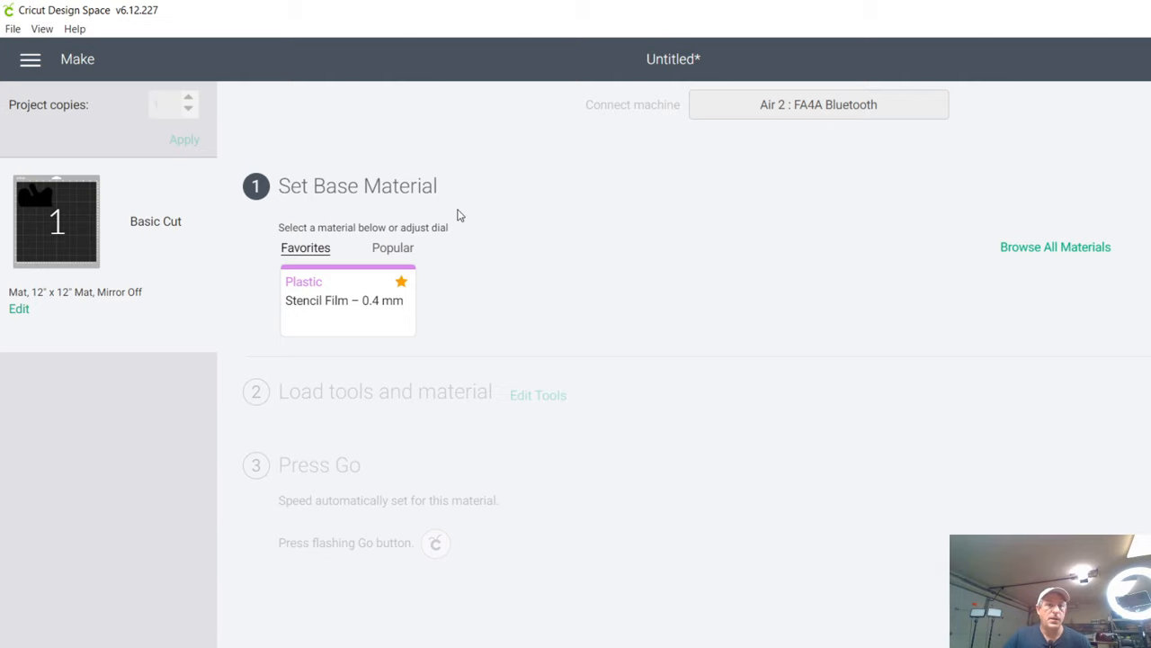
mouse_move(275, 214)
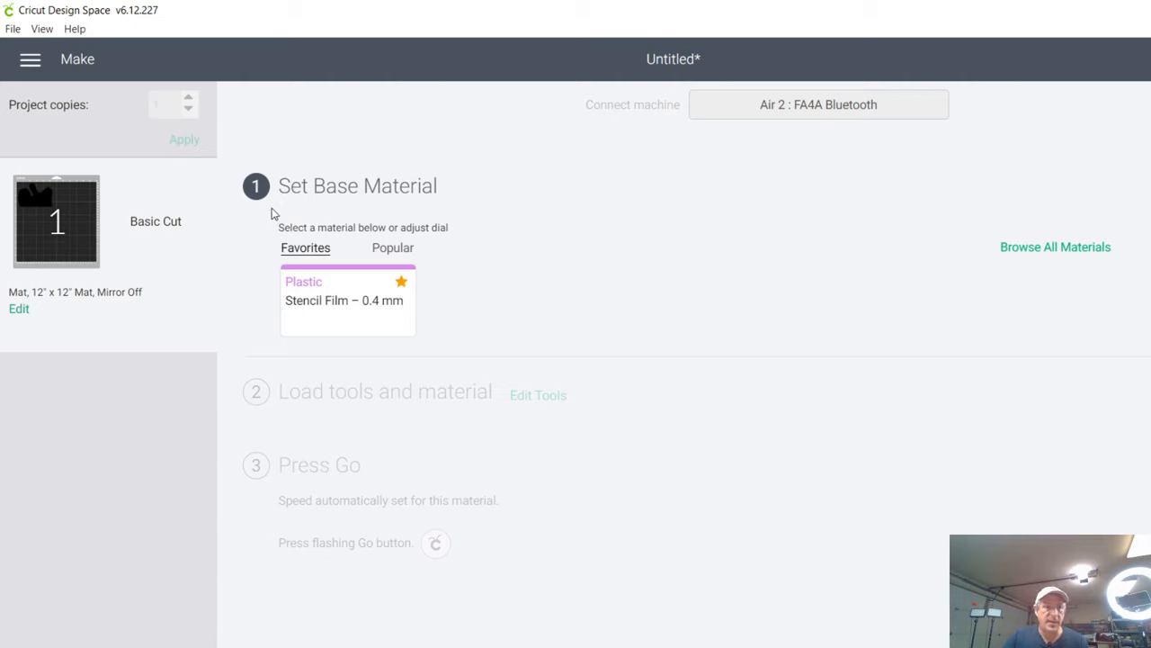
mouse_move(402, 210)
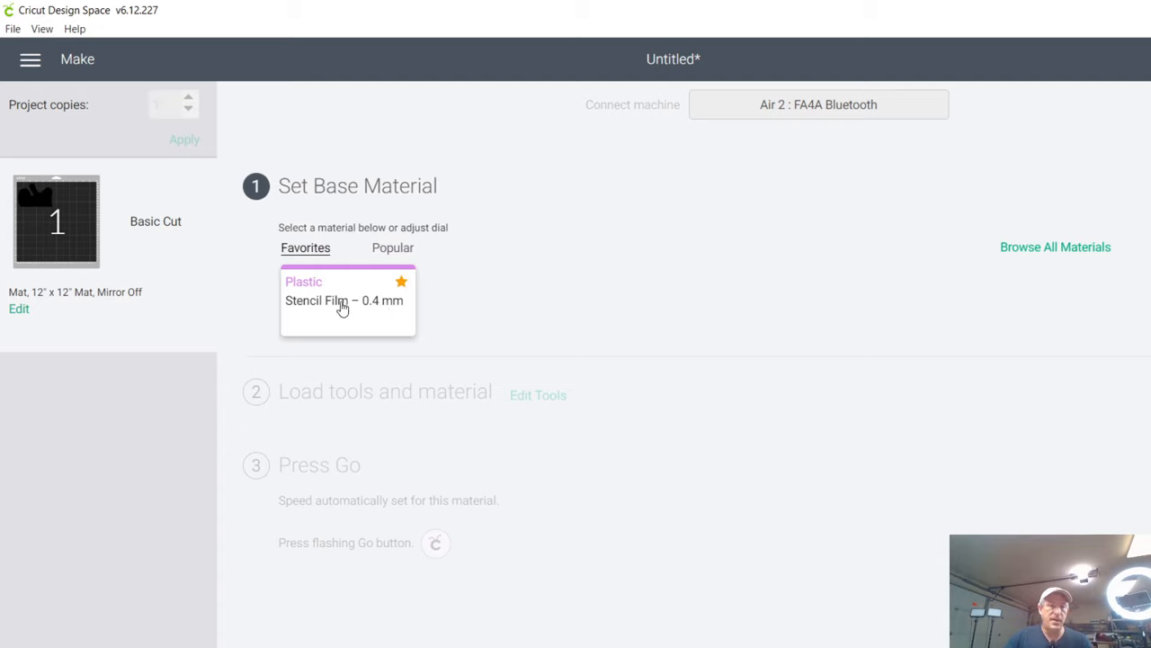
mouse_move(369, 325)
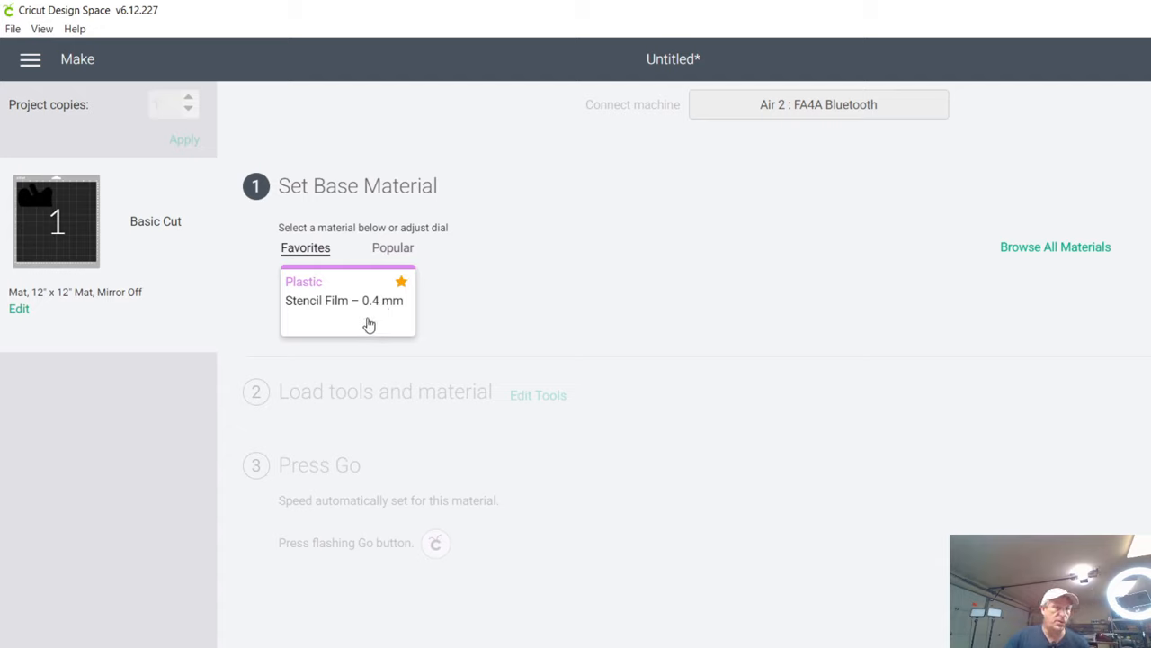
mouse_move(372, 322)
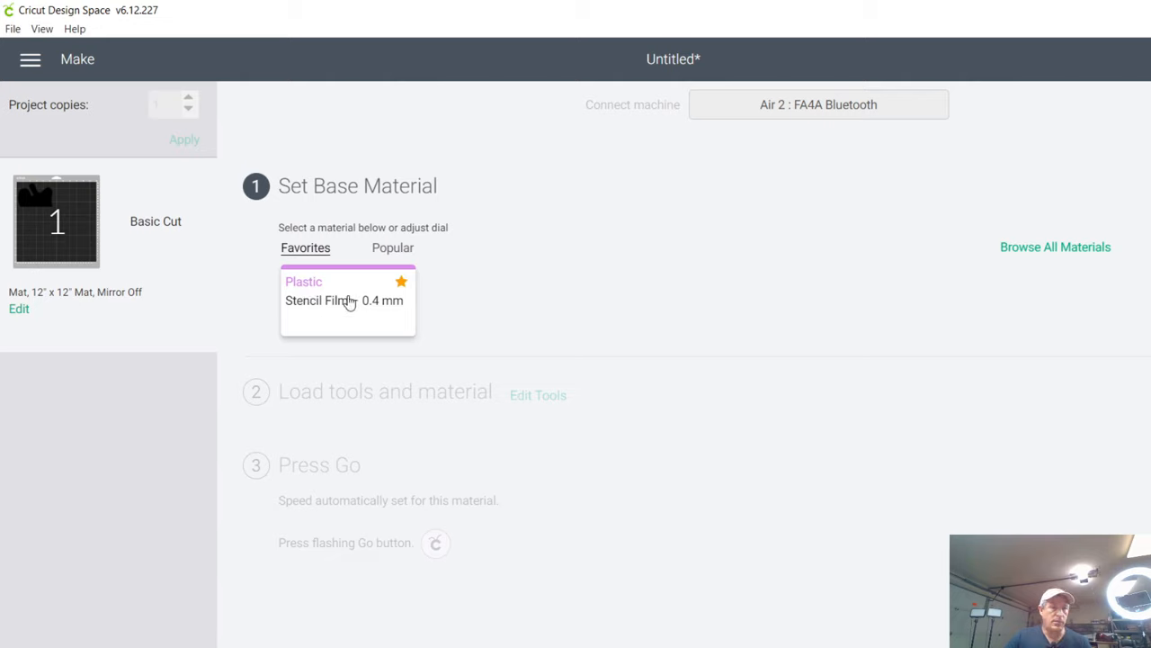
mouse_move(403, 306)
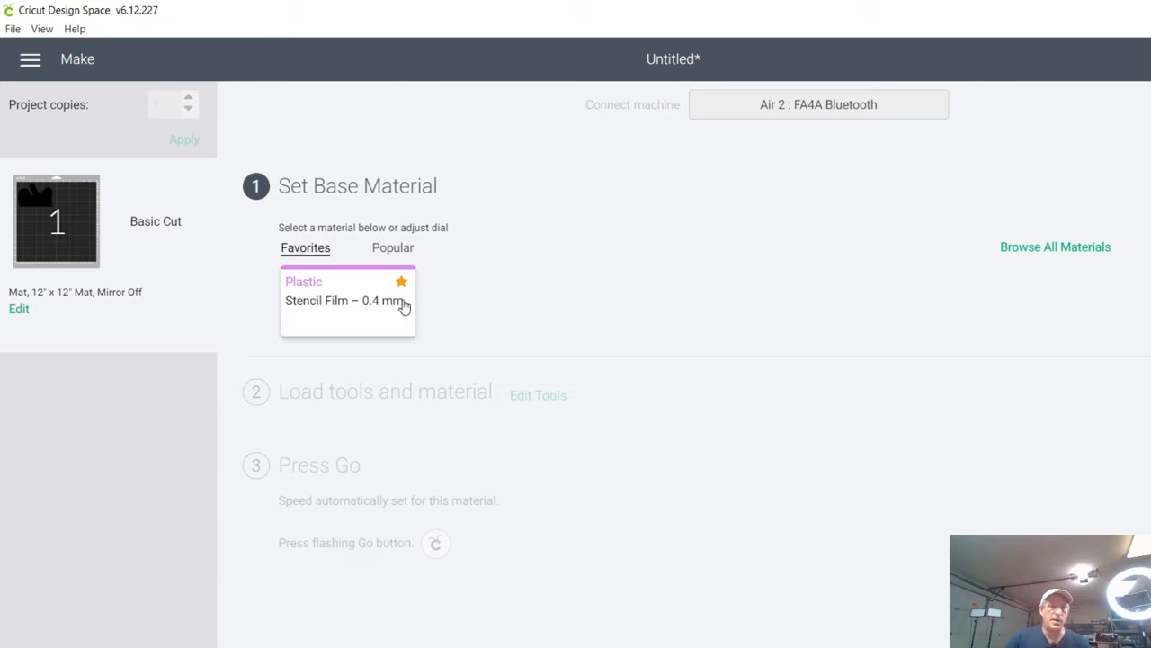
mouse_move(1033, 255)
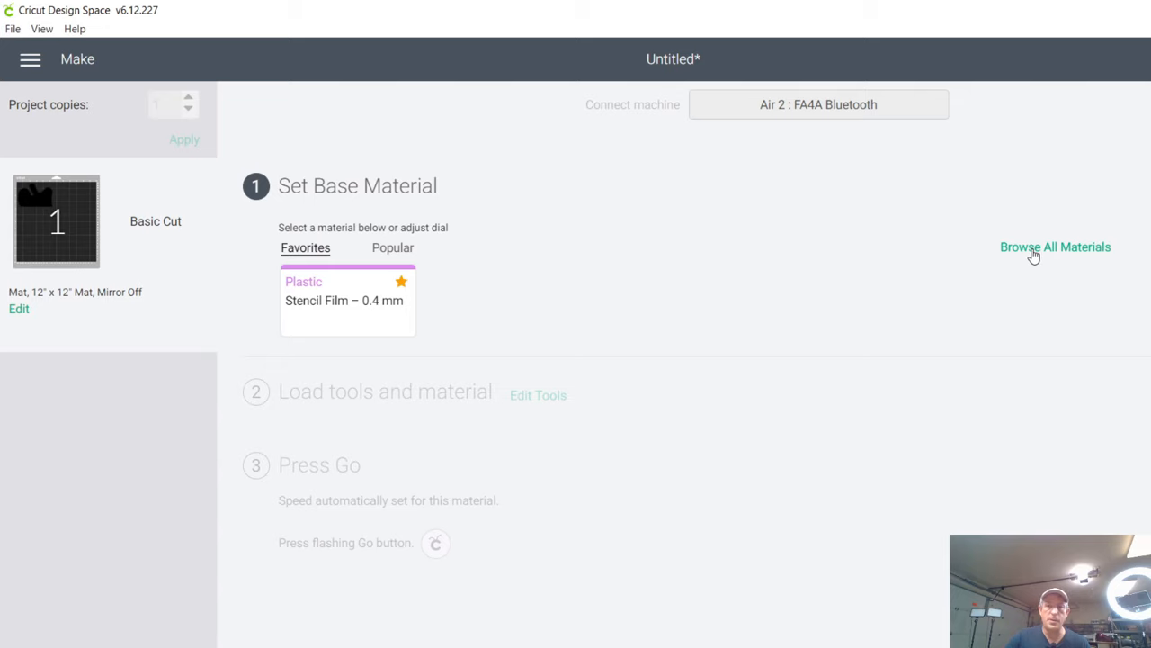
Browse all materials and choose Mylar from the Other category
left_click(1055, 247)
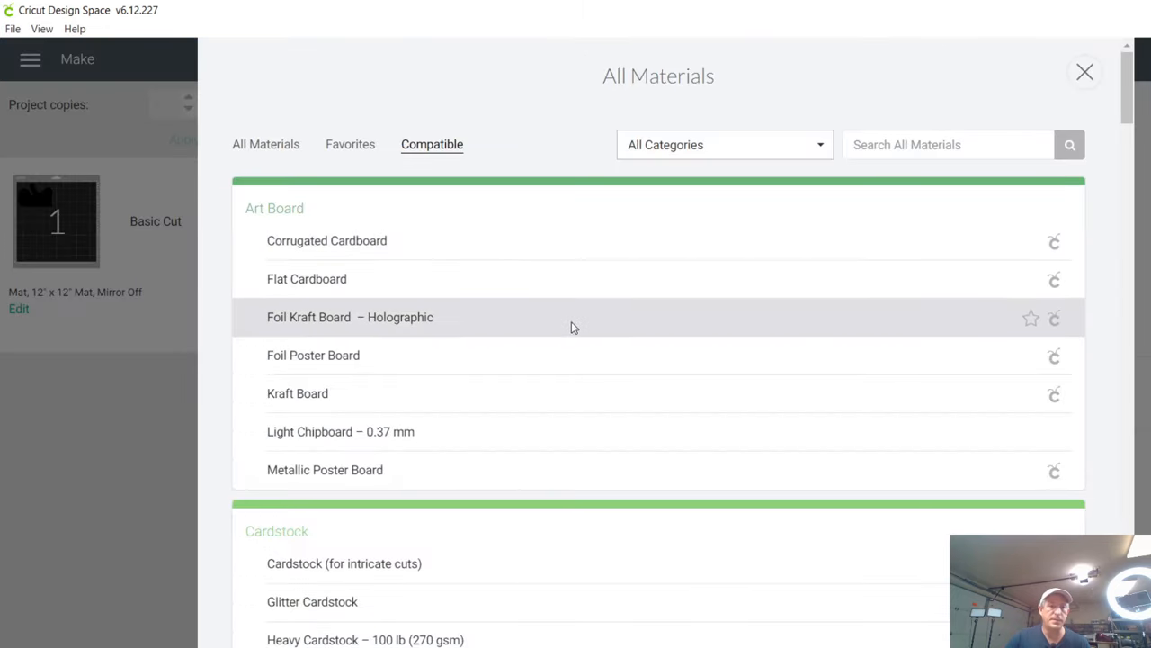
scroll("down", 3)
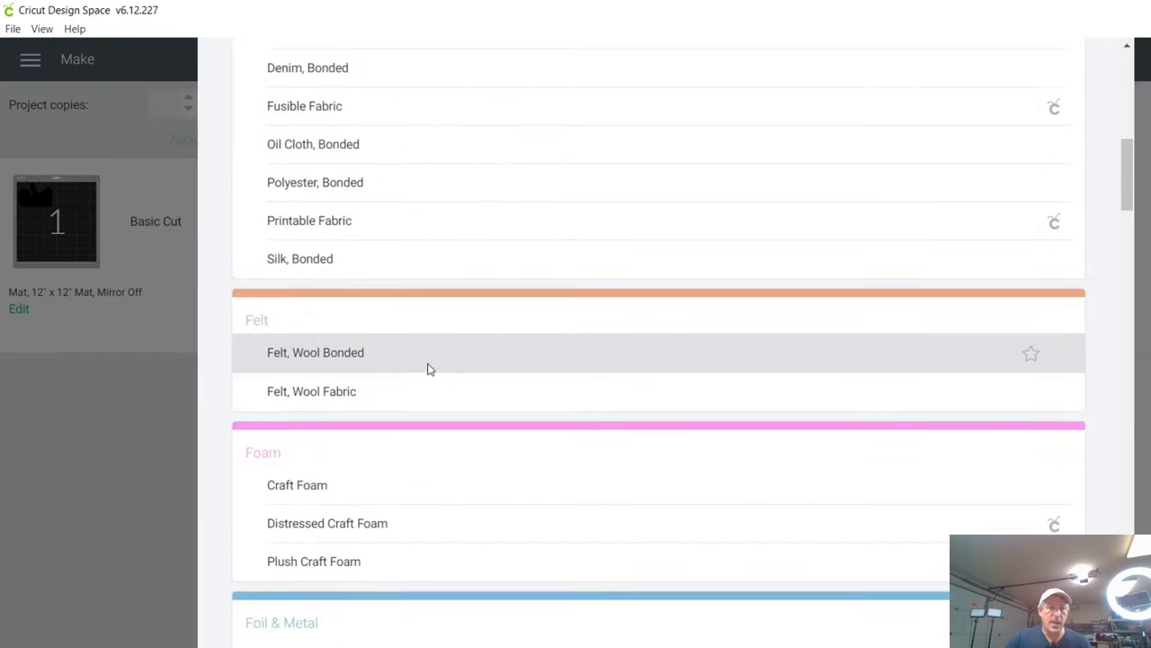
scroll("down", 3)
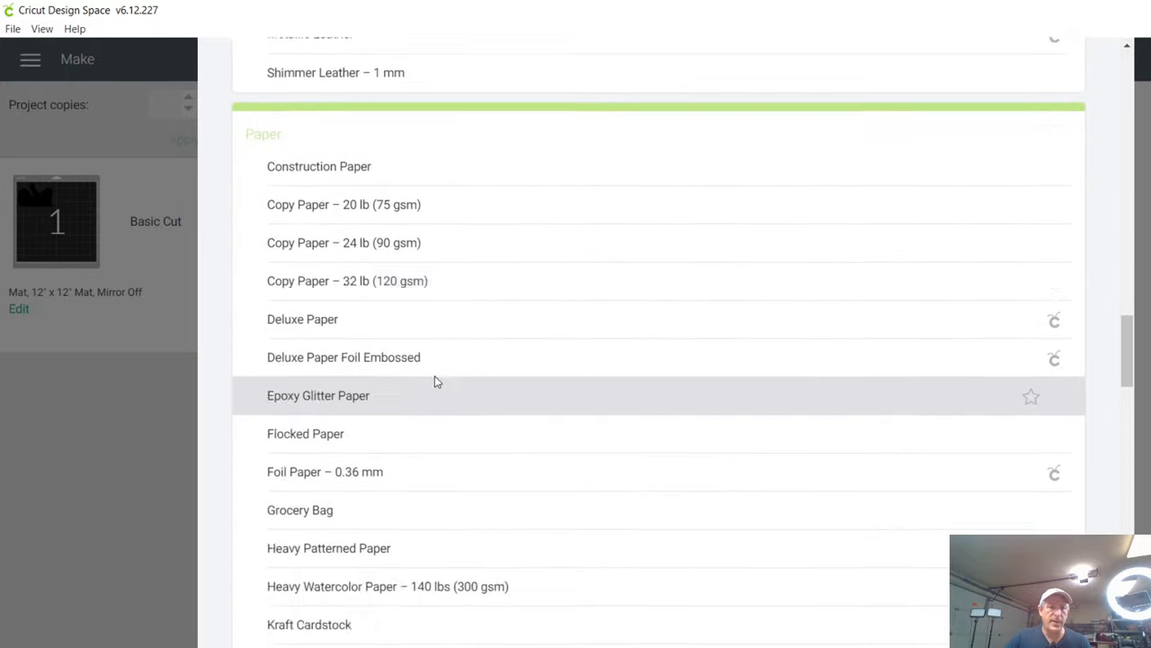
scroll("down", 3)
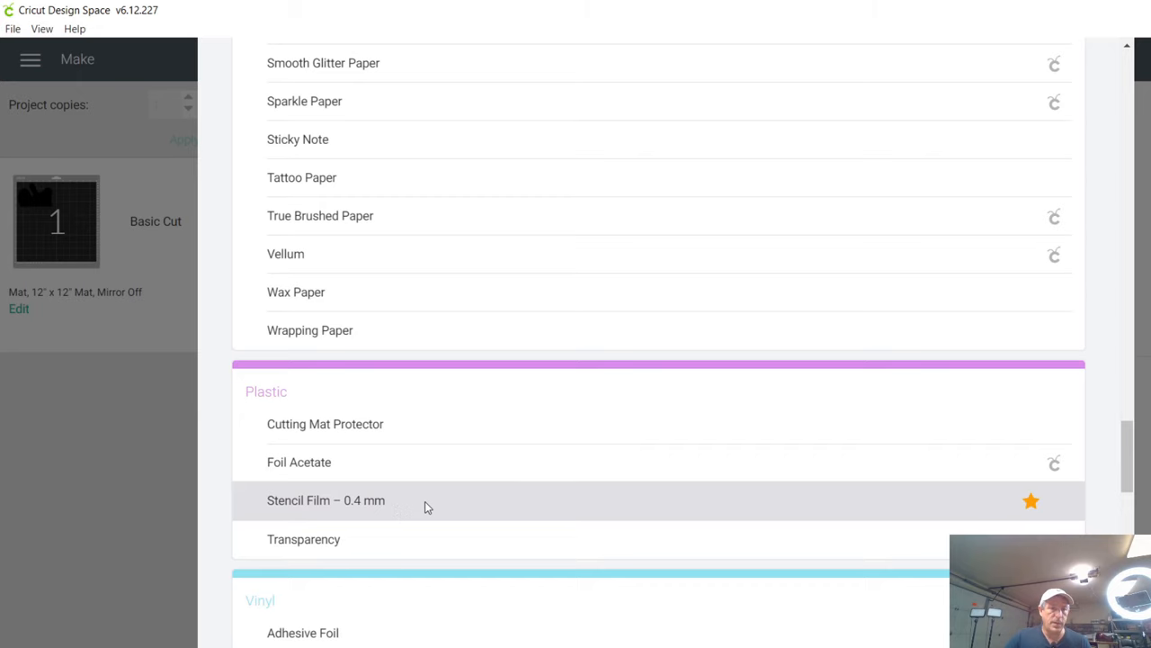
scroll("down", 3)
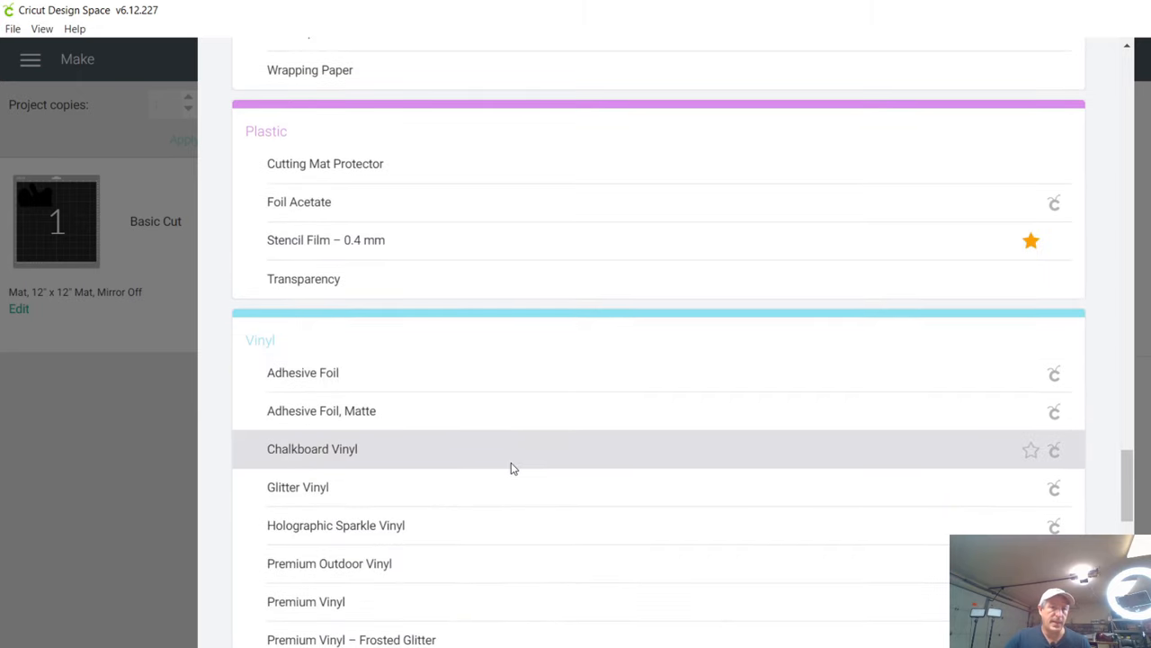
scroll("down", 3)
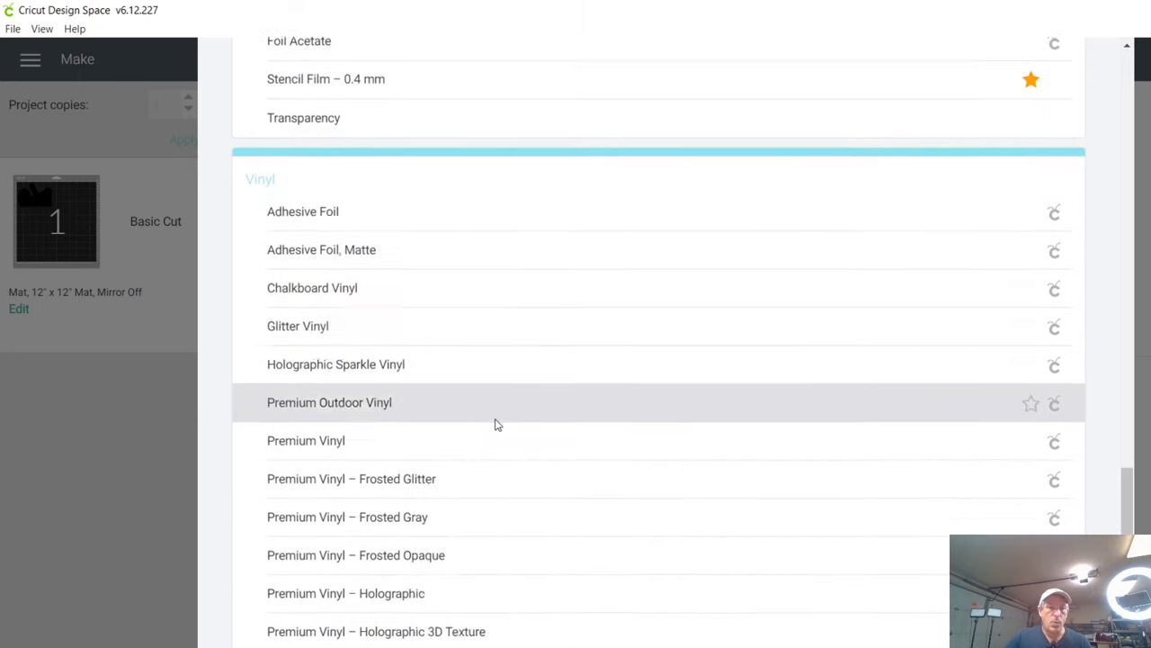
scroll("down", 3)
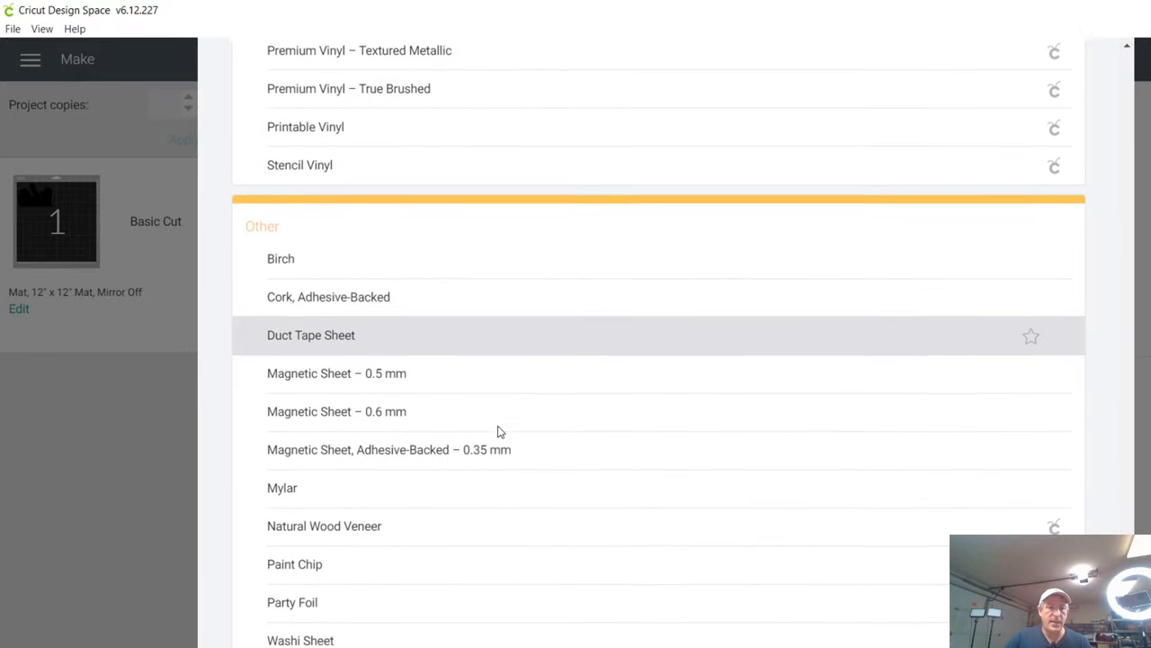
left_click(282, 488)
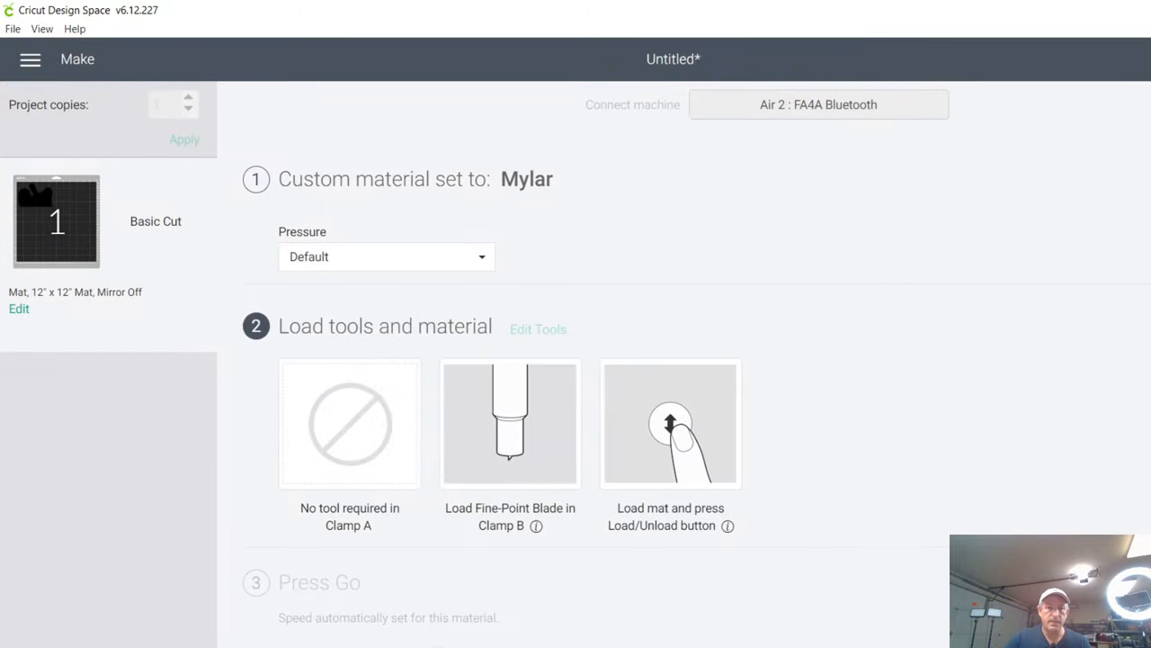
mouse_move(751, 404)
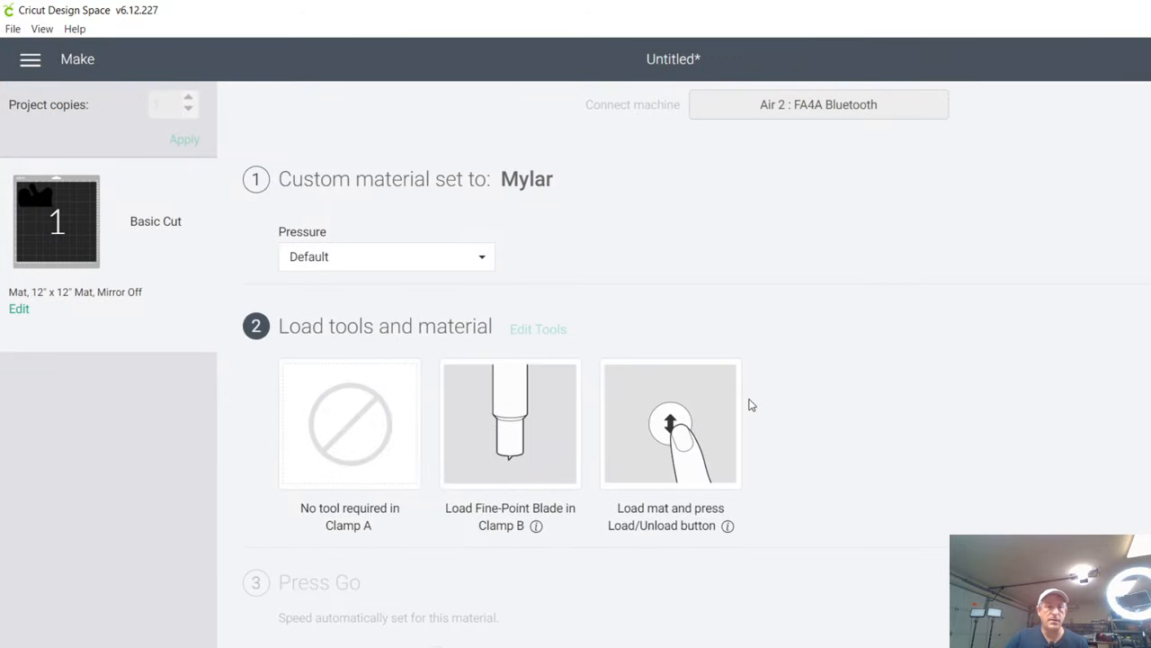
mouse_move(743, 404)
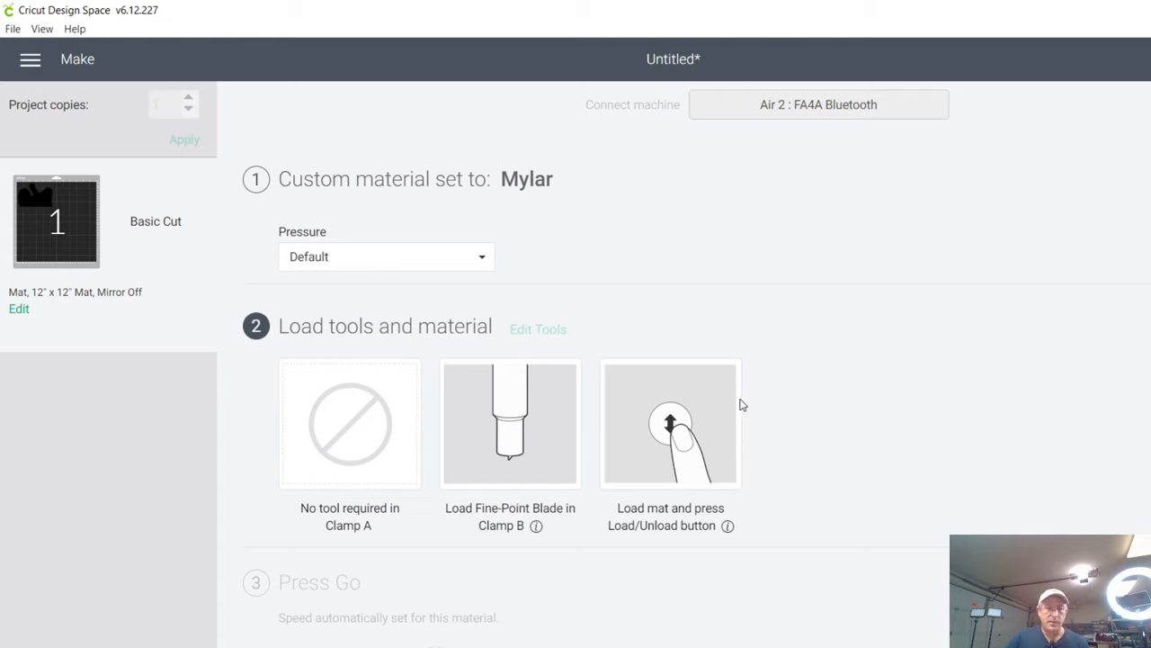
mouse_move(321, 261)
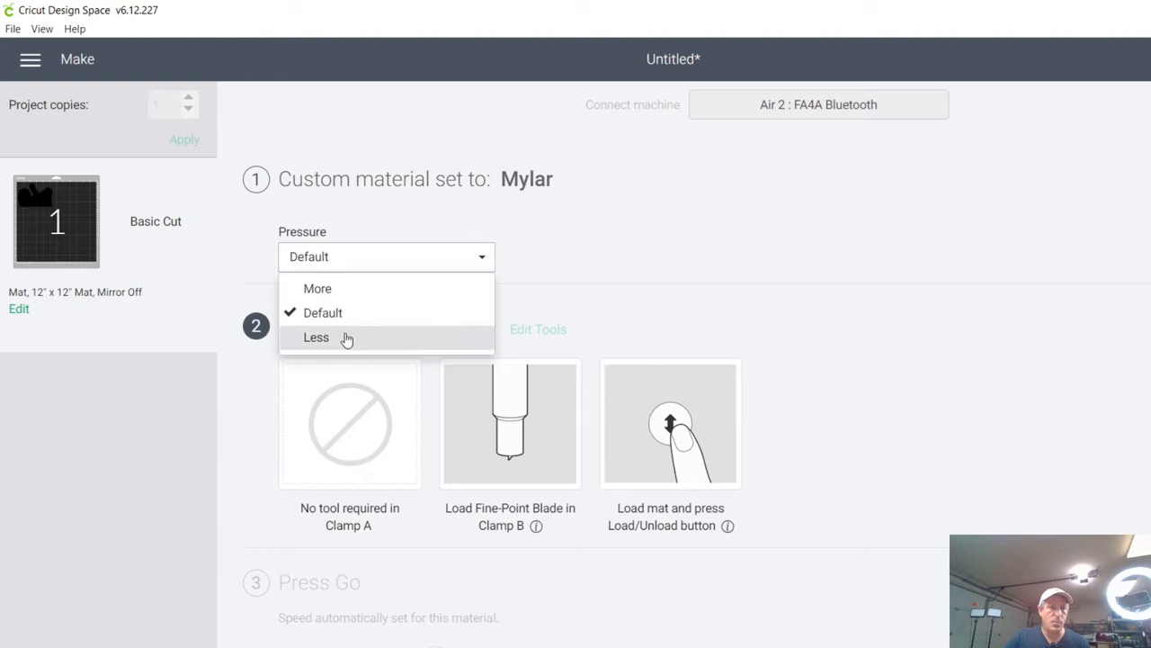
Change the Mylar cut pressure to More
left_click(317, 288)
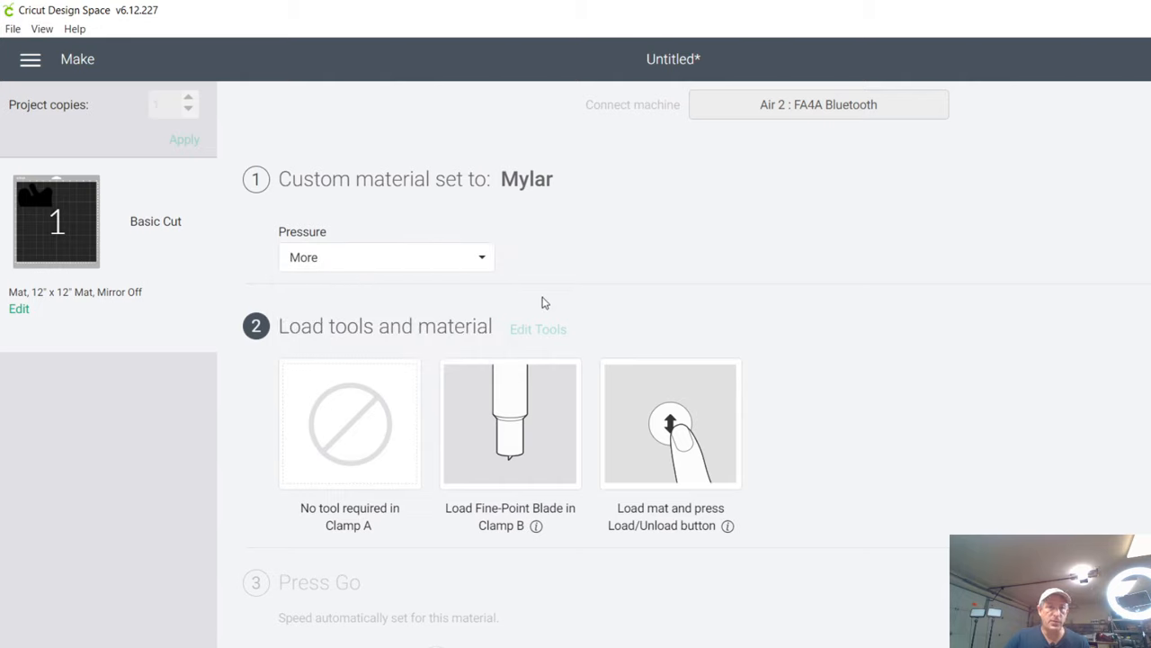
mouse_move(753, 552)
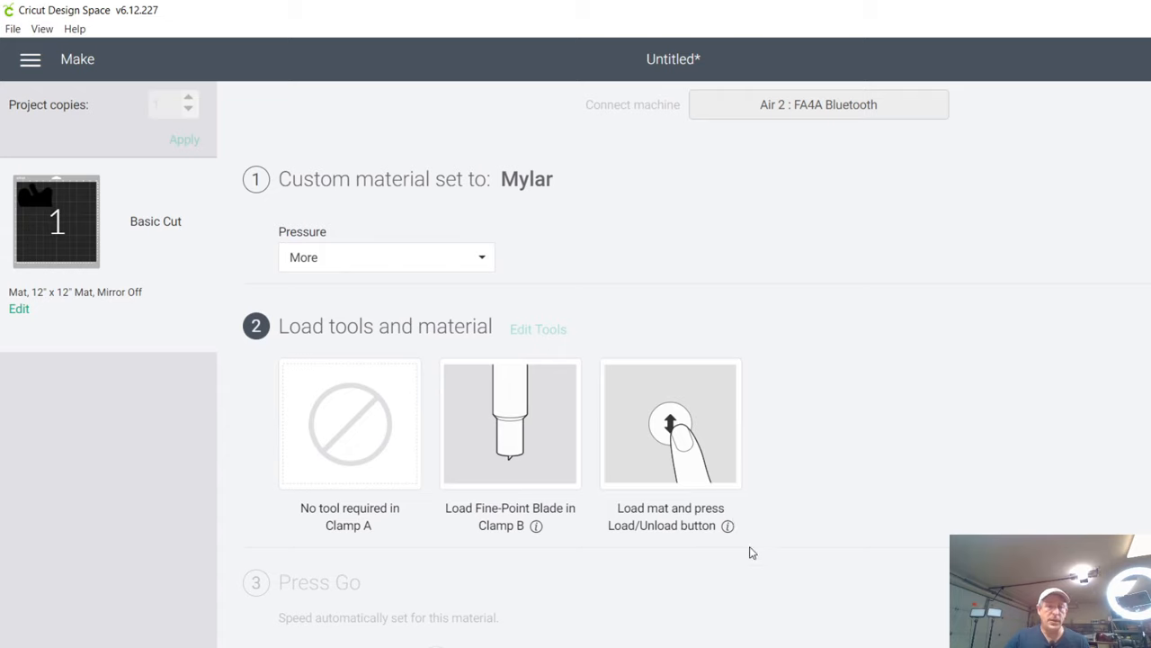
mouse_move(505, 428)
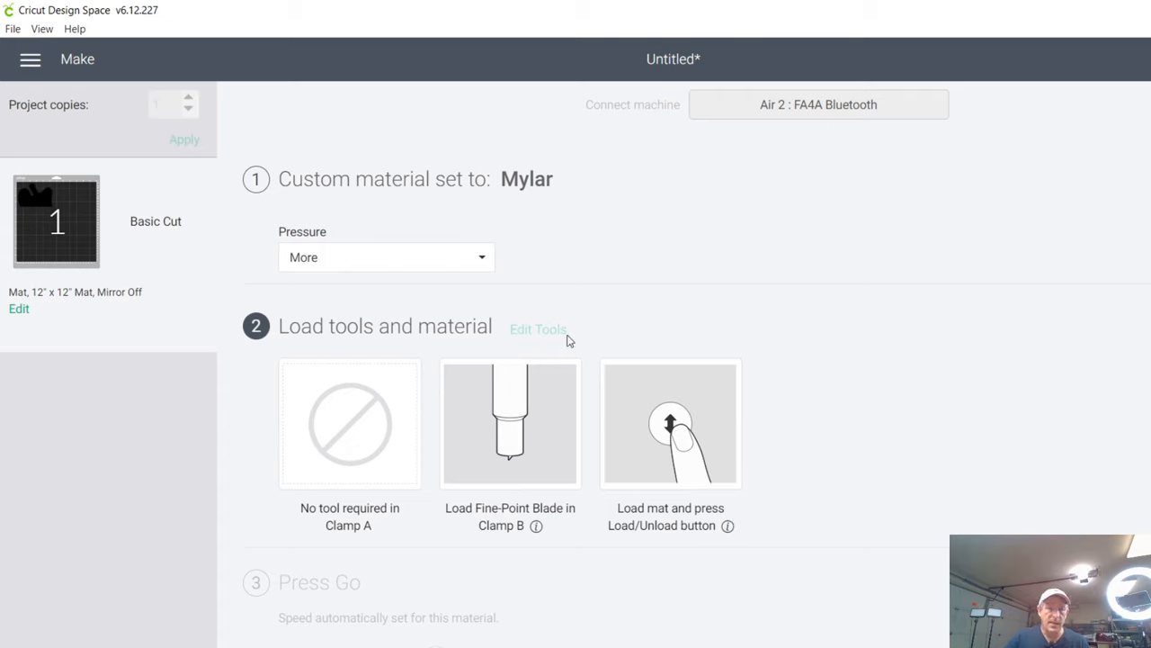
mouse_move(679, 492)
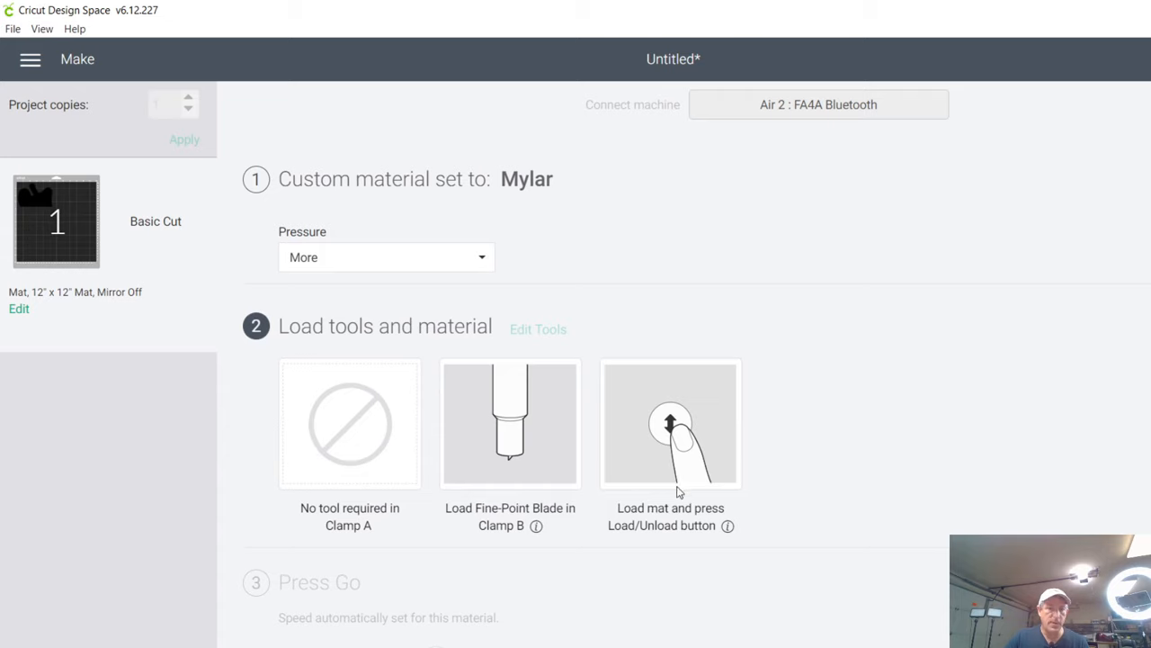
mouse_move(474, 536)
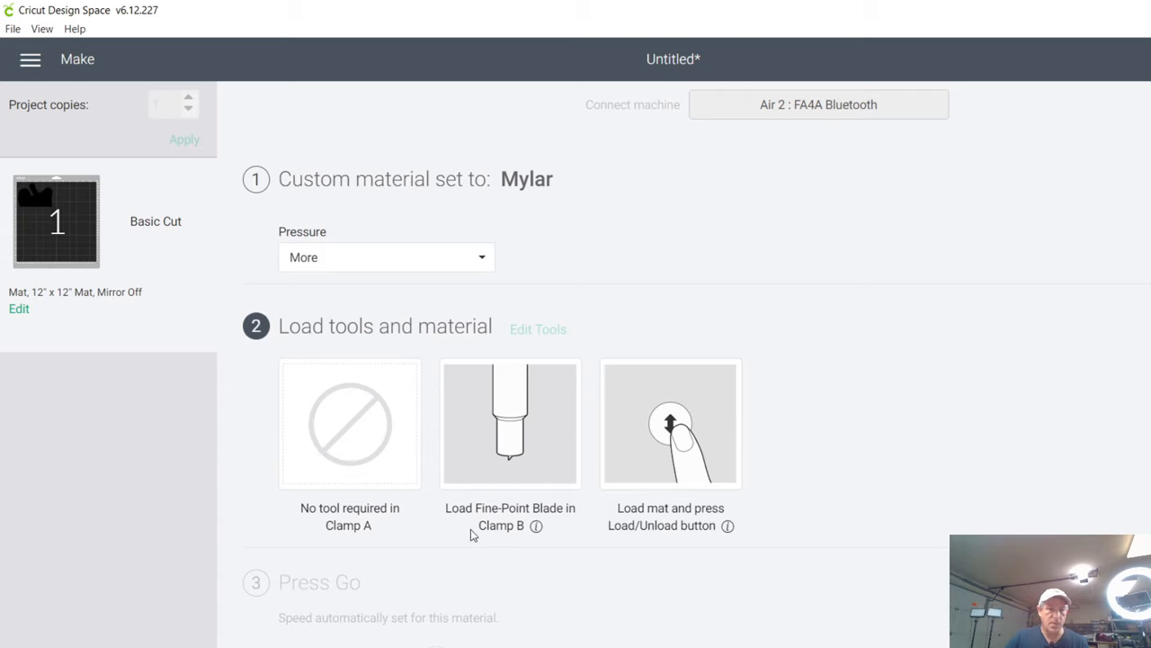
mouse_move(549, 525)
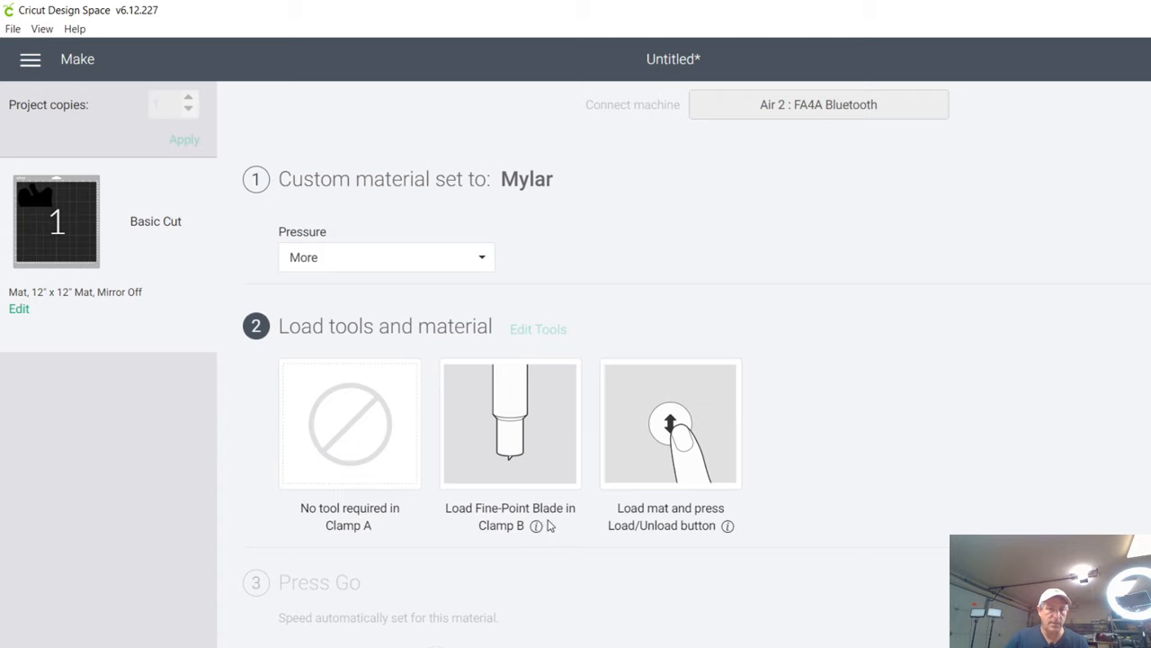
mouse_move(457, 263)
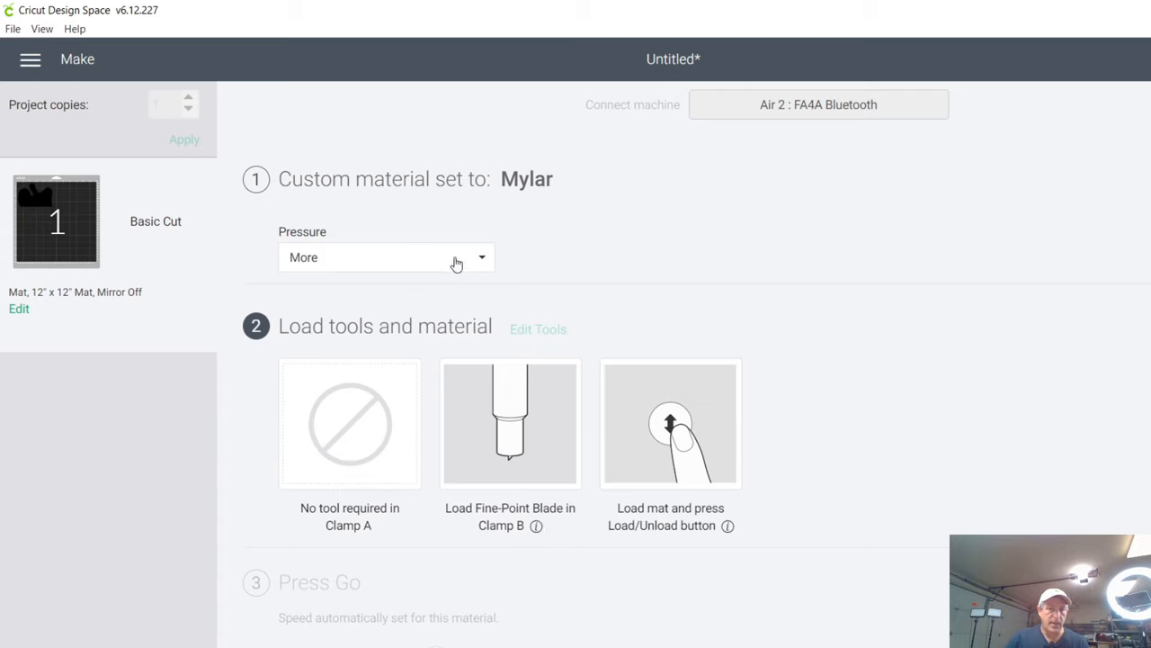
mouse_move(487, 267)
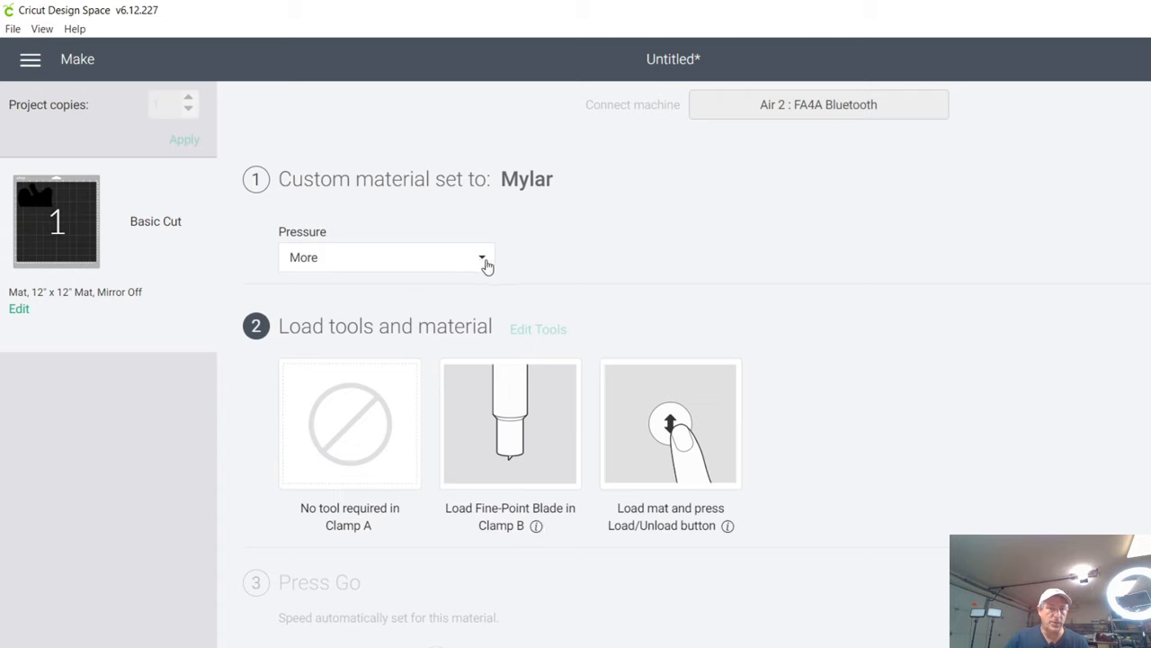
mouse_move(481, 283)
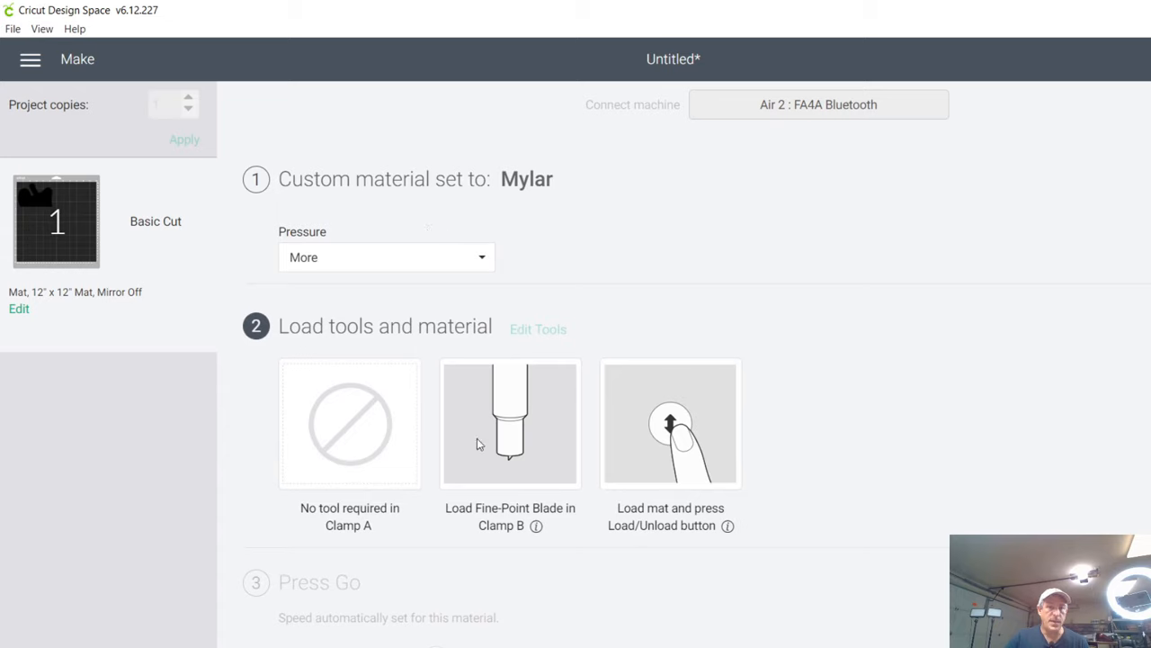
mouse_move(550, 486)
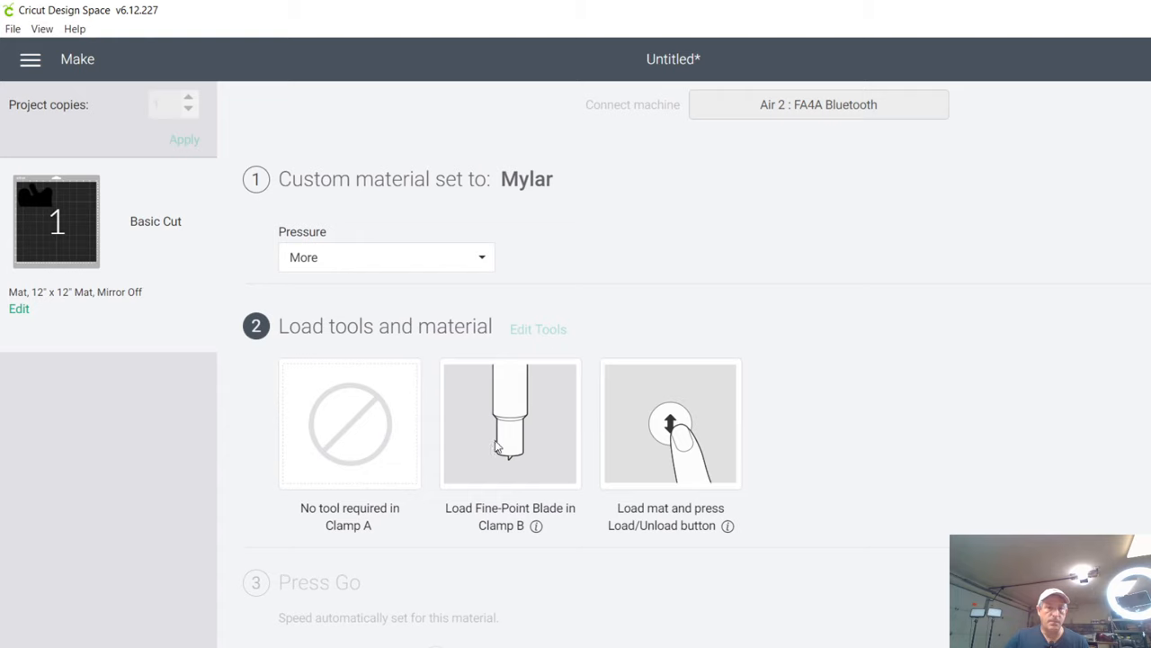
scroll("down", 3)
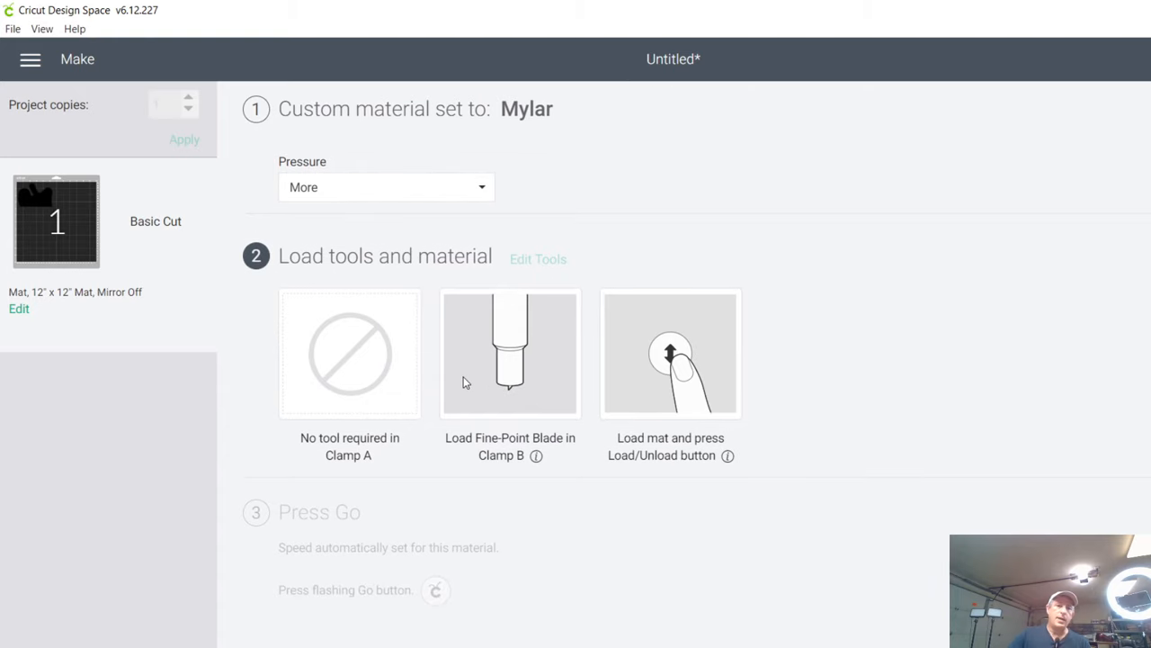
mouse_move(555, 364)
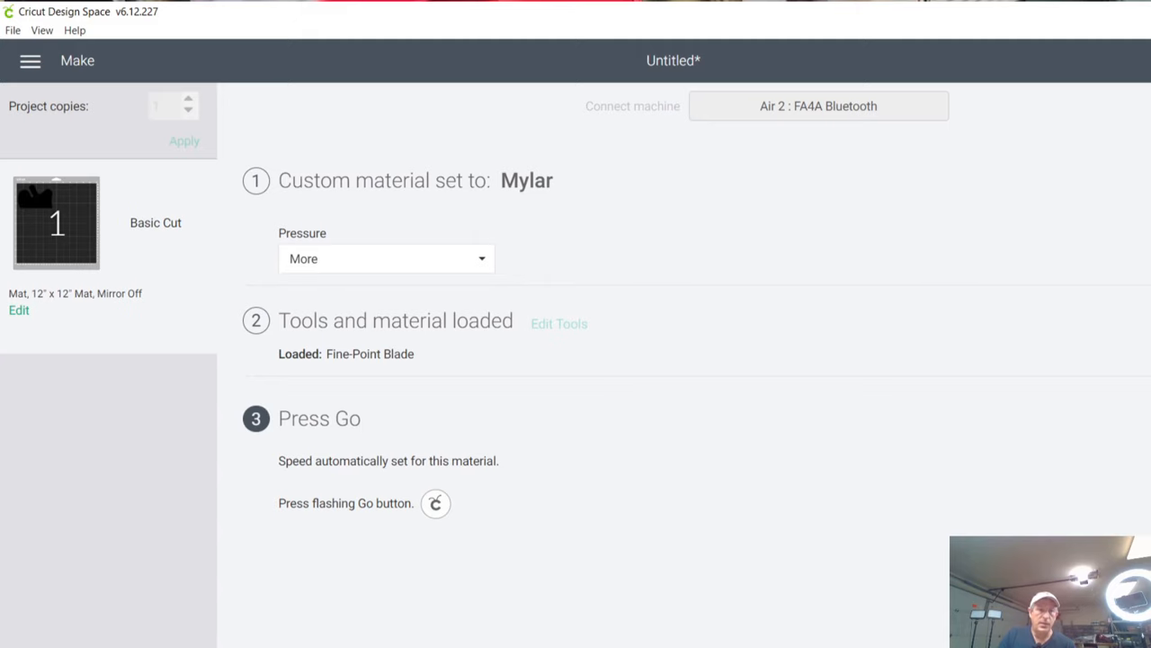
mouse_move(405, 388)
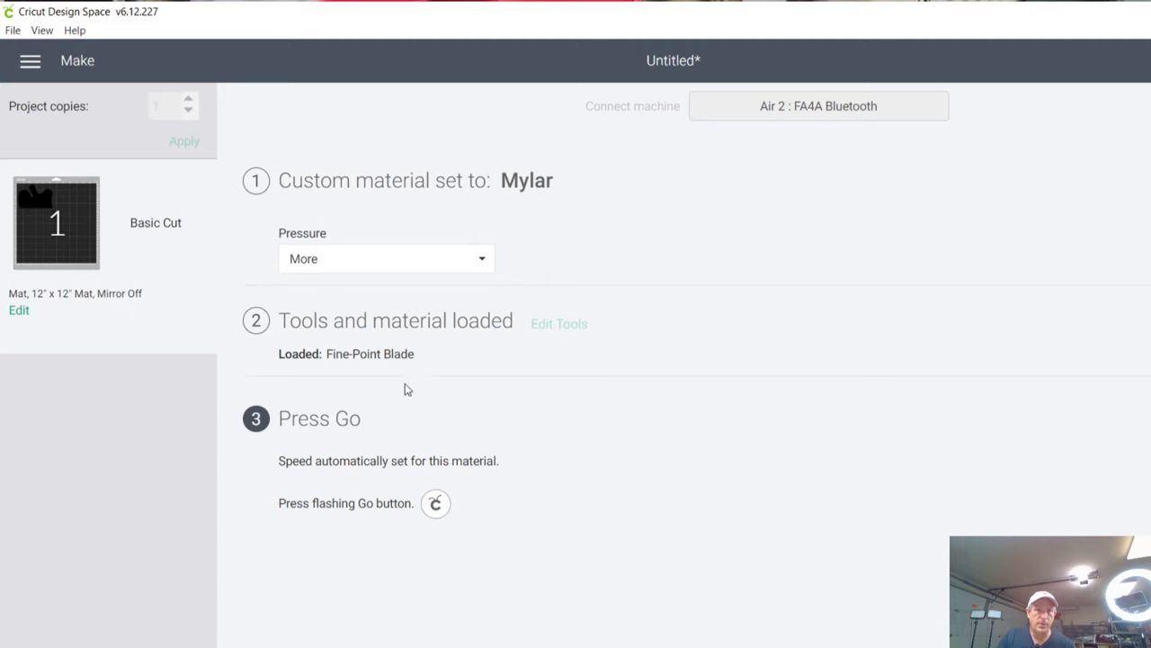
mouse_move(319, 420)
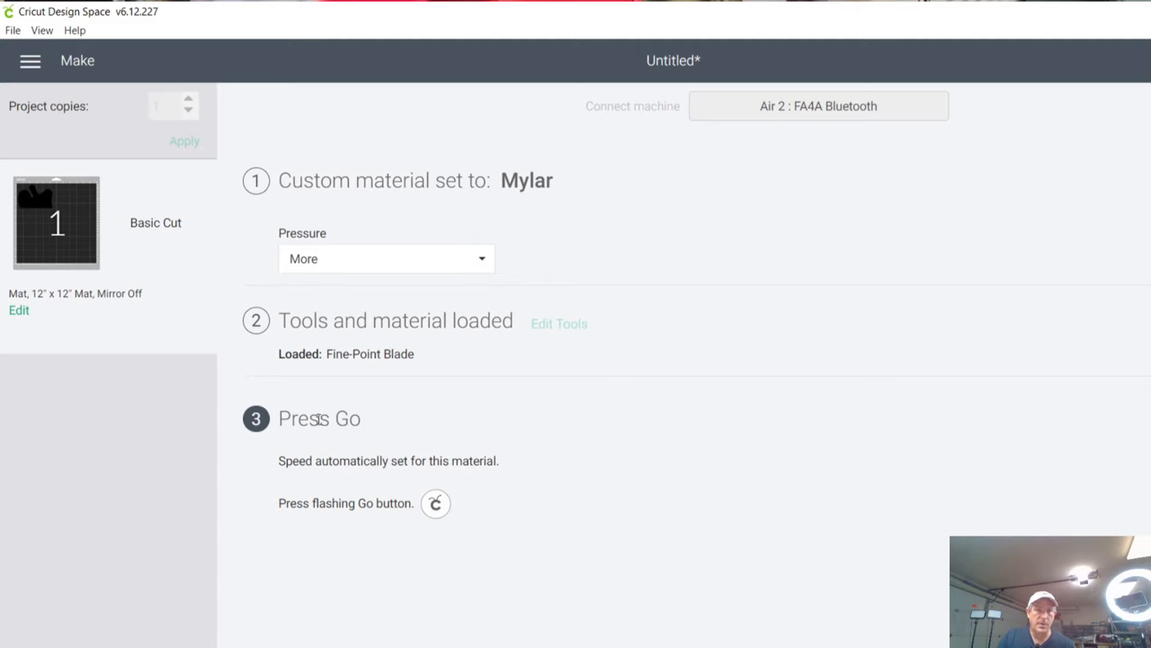
mouse_move(274, 439)
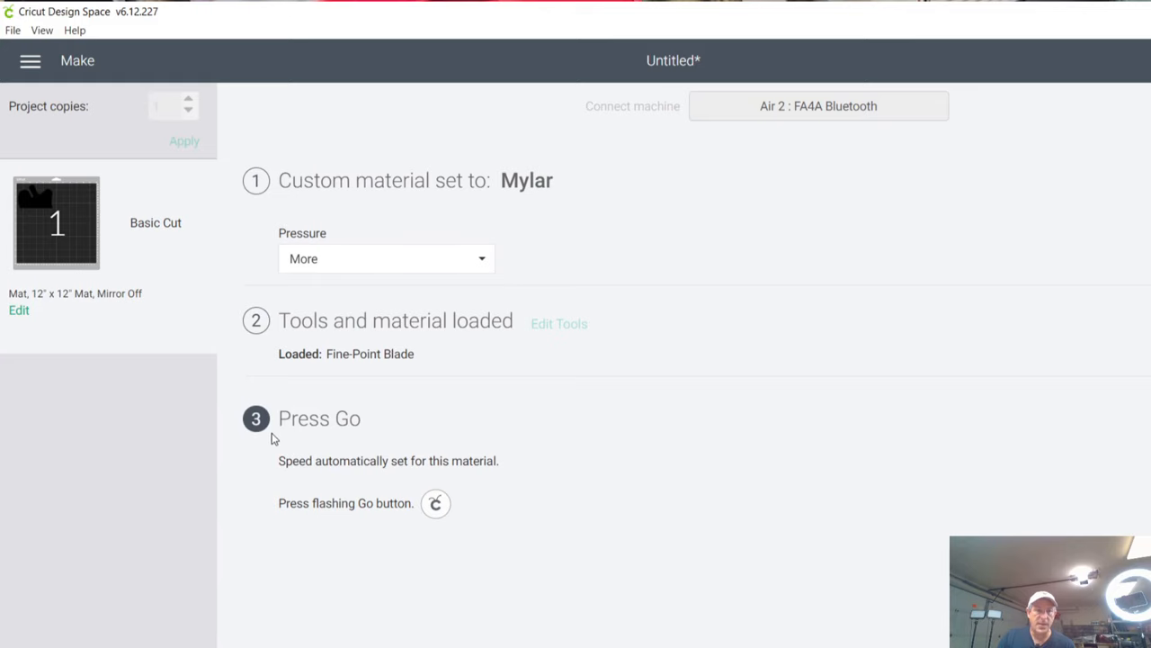
mouse_move(429, 518)
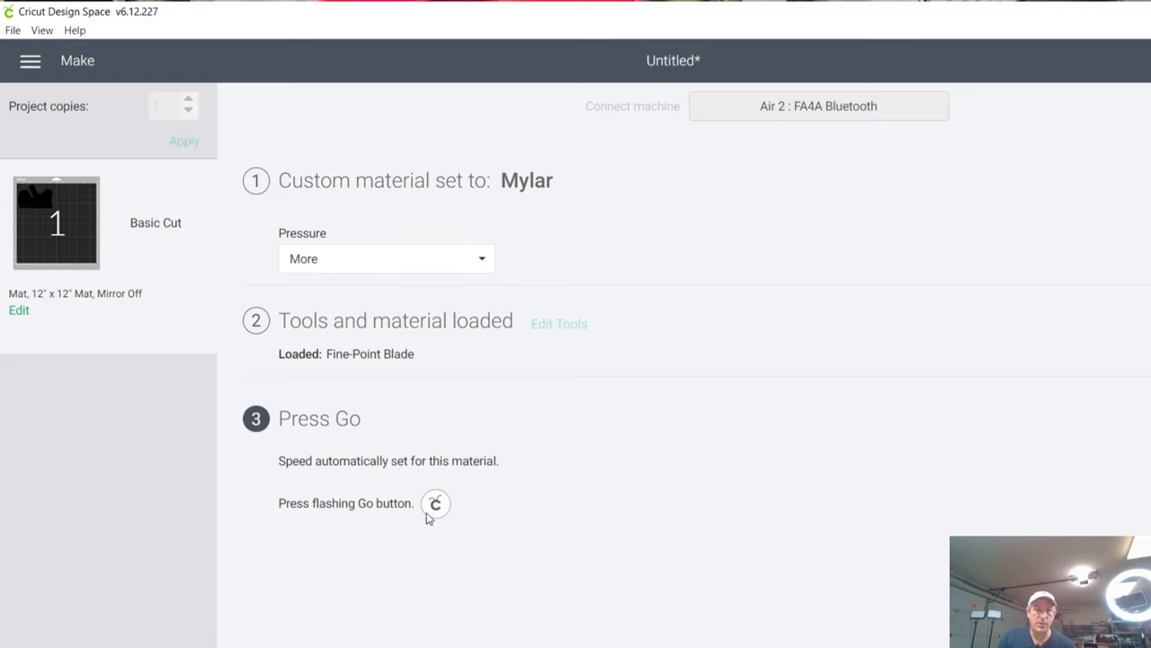